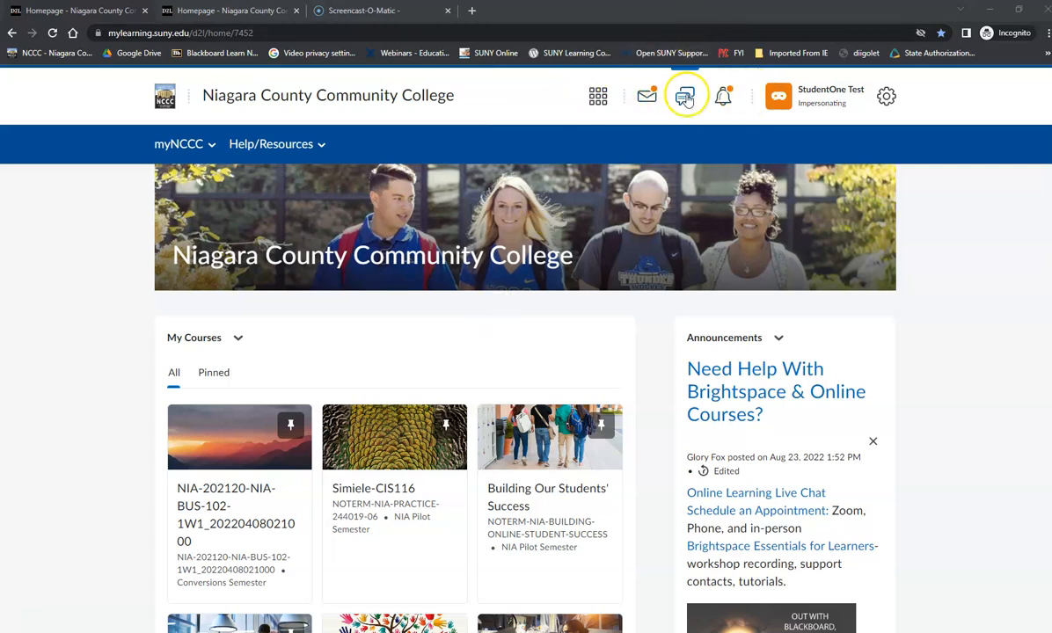
mouse_move(646, 95)
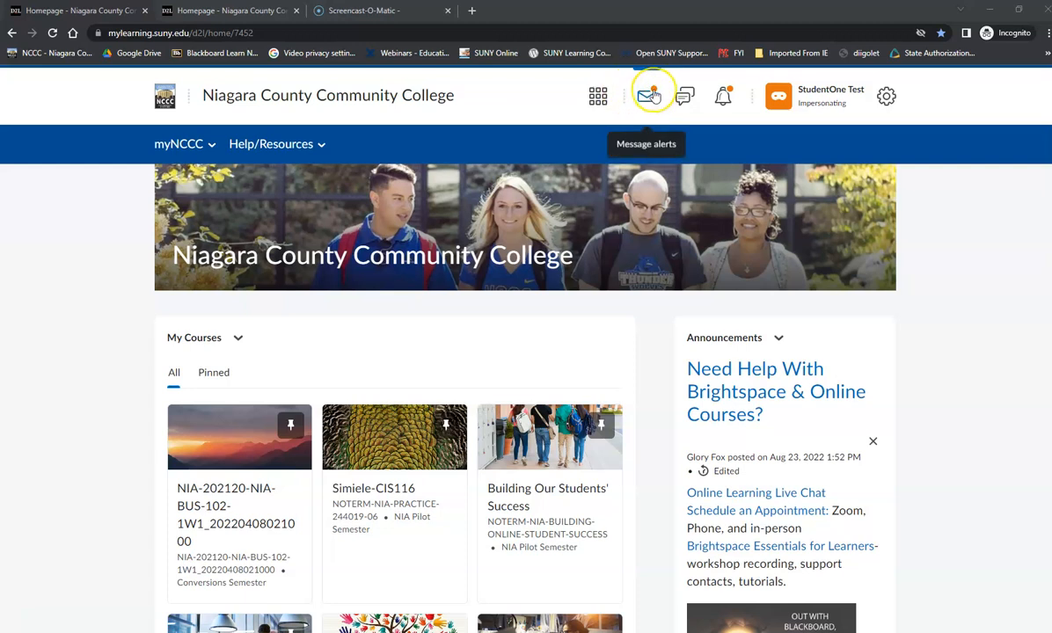
mouse_move(653, 95)
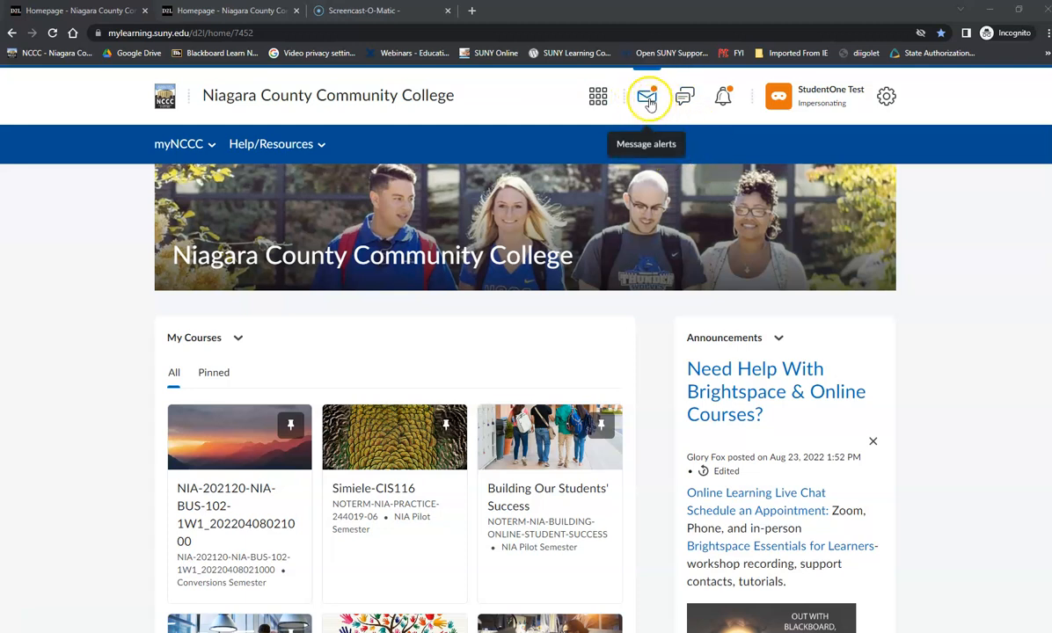
Step: Open the full email Inbox from the message alerts dropdown
click(647, 96)
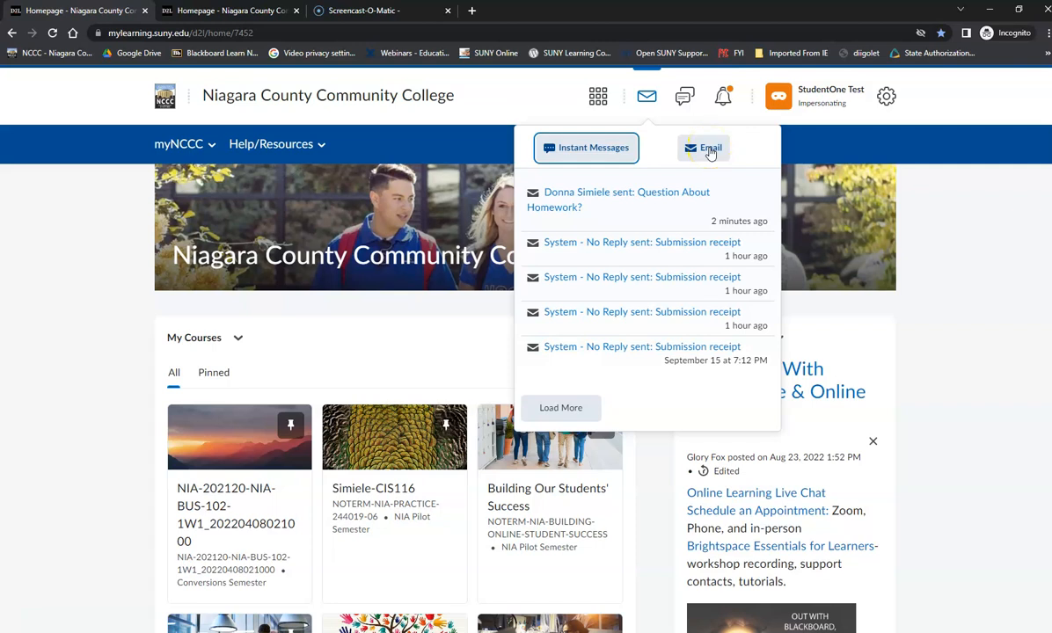
click(710, 146)
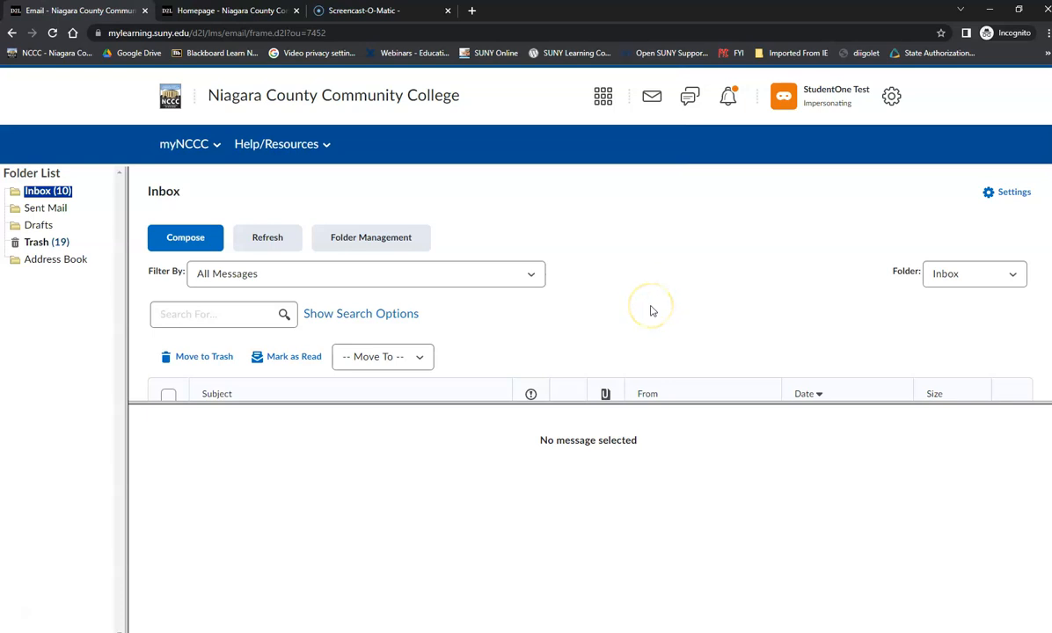
mouse_move(568, 341)
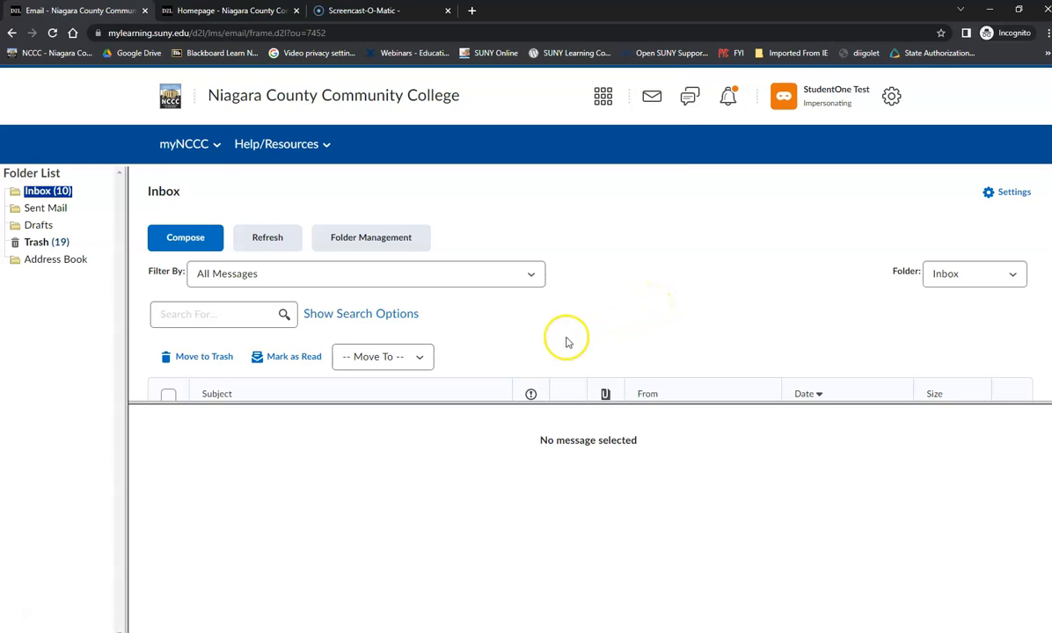
mouse_move(414, 452)
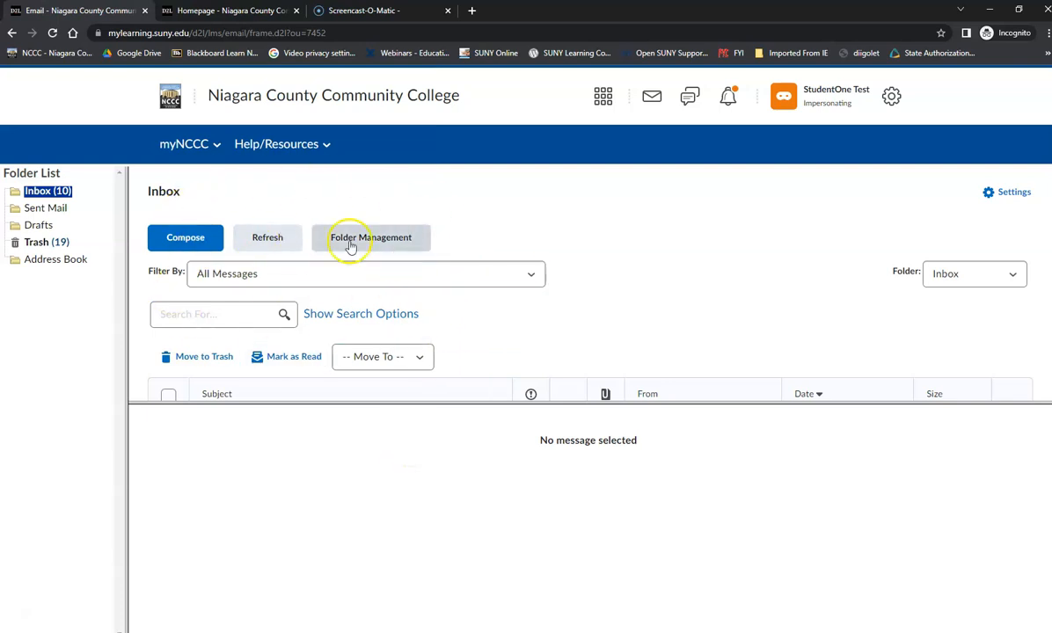
Step: Preview the Question About Homework? message in the Message Preview pane
scroll(down, 3)
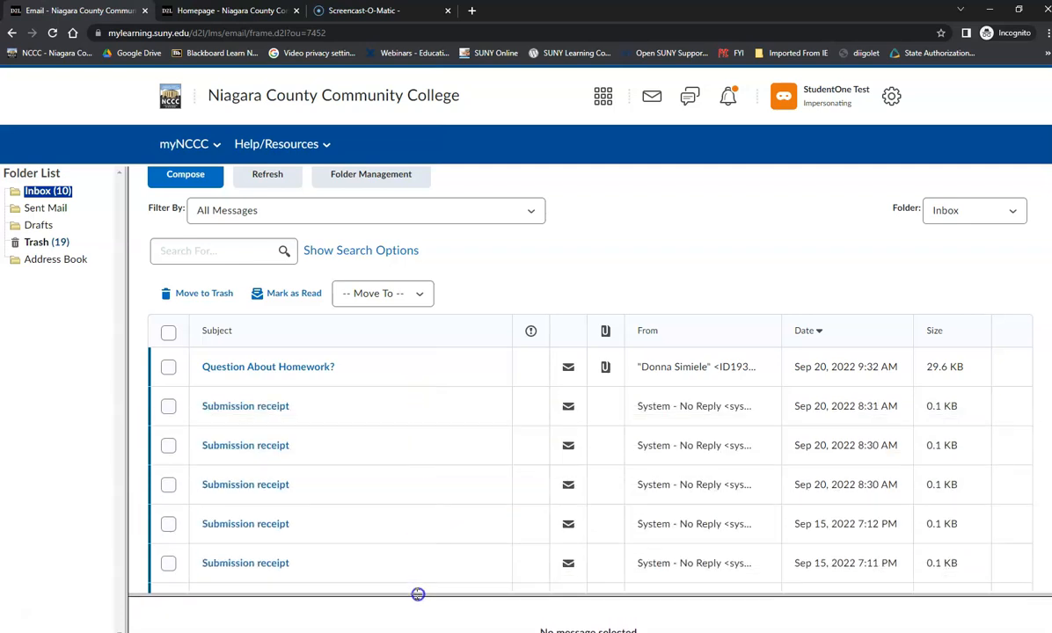
mouse_move(377, 408)
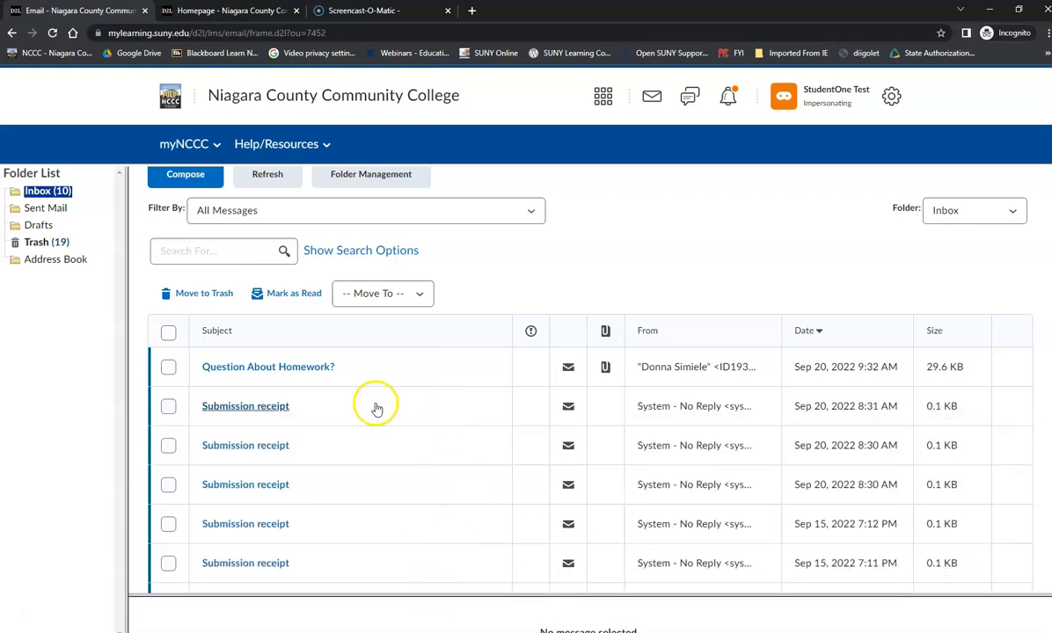
mouse_move(293, 369)
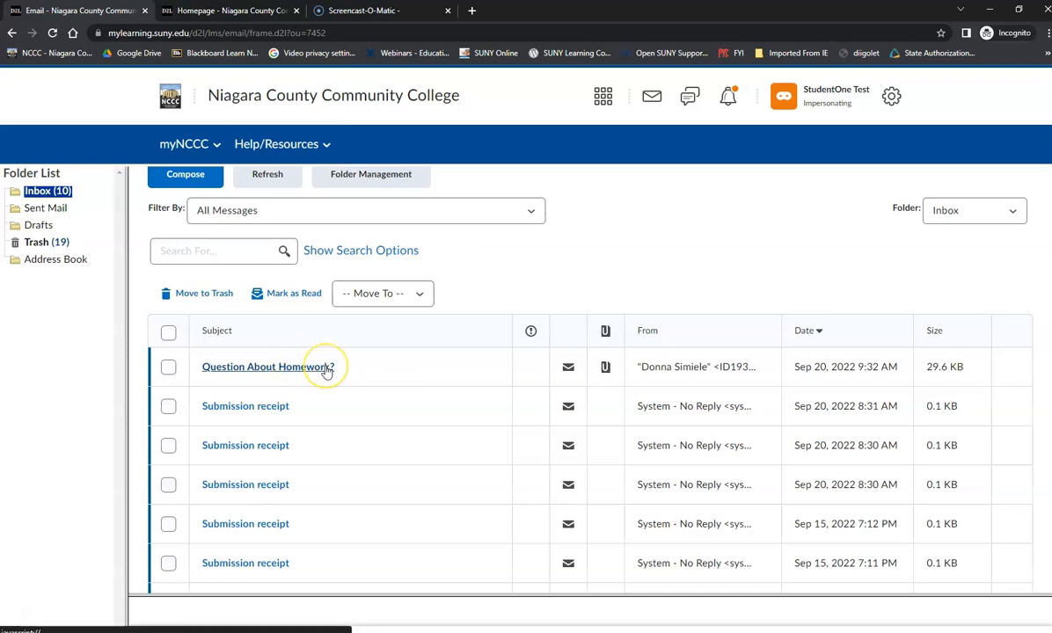
mouse_move(359, 387)
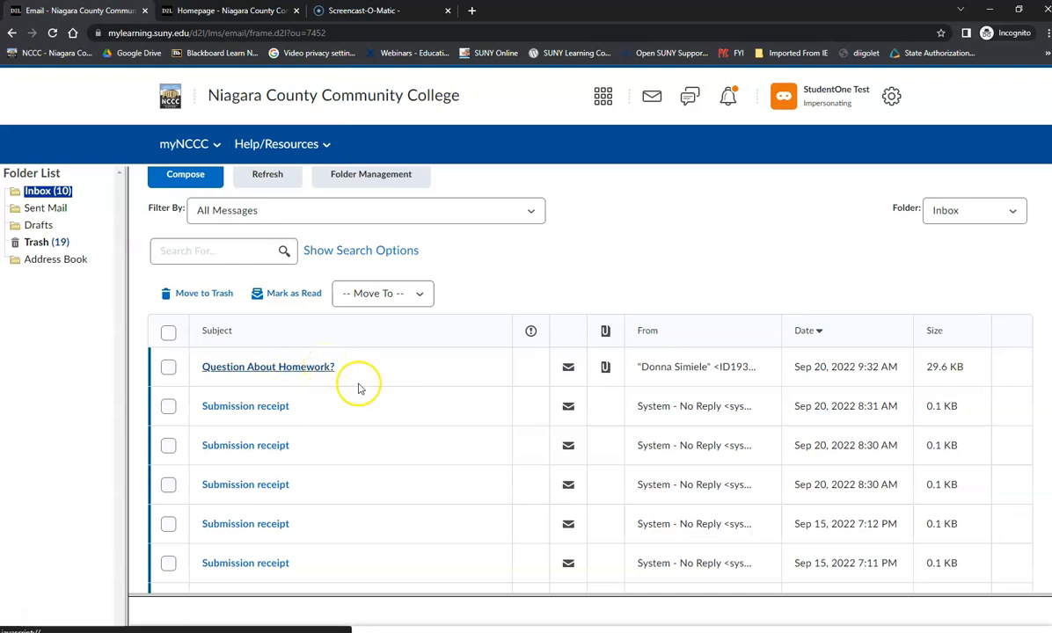
click(268, 367)
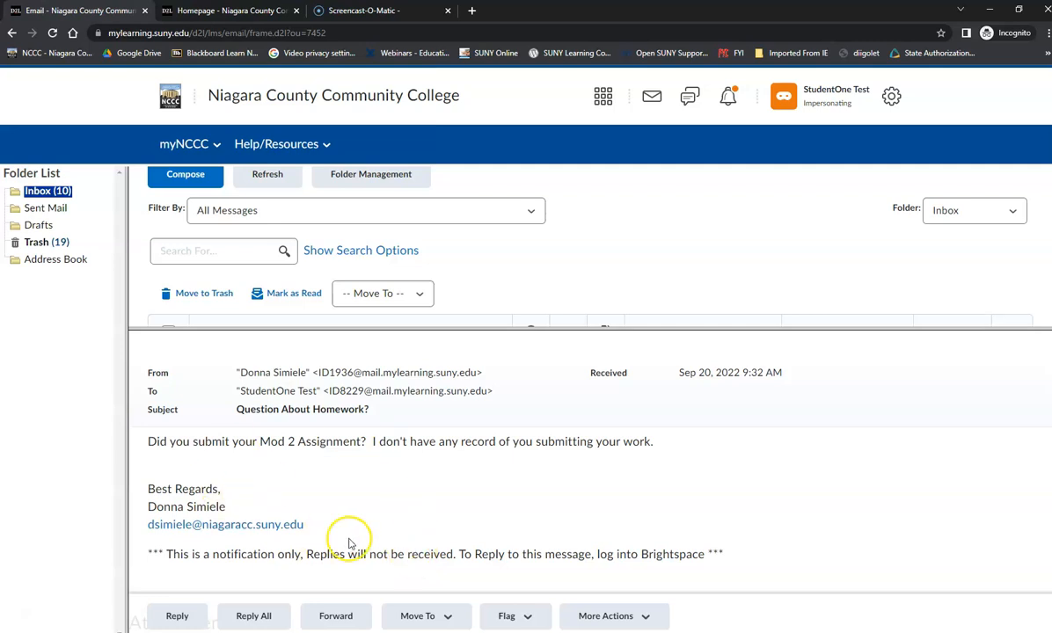
mouse_move(569, 328)
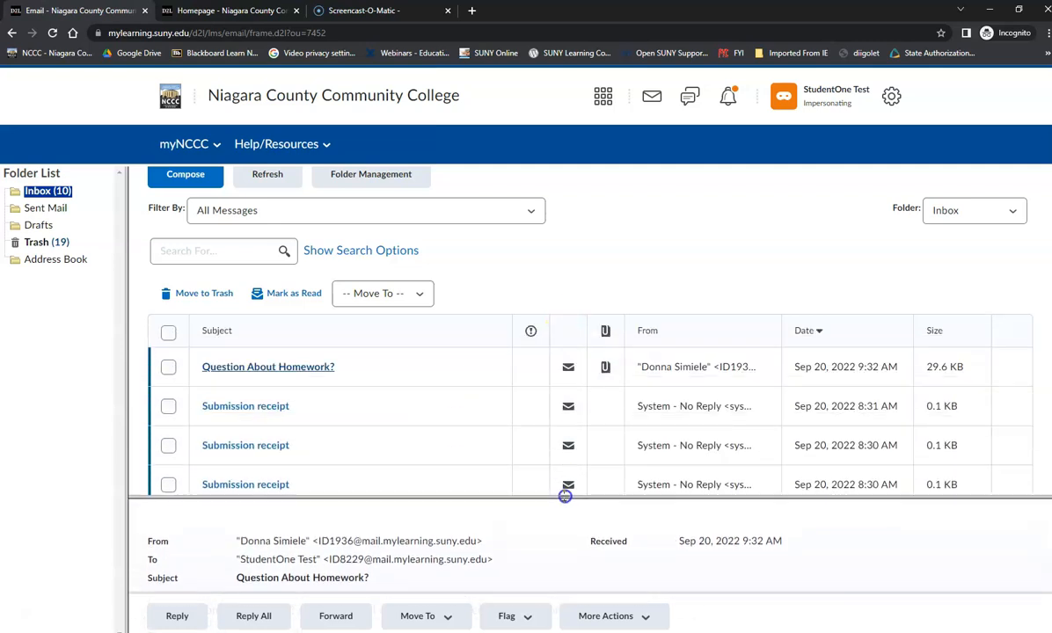
mouse_move(655, 483)
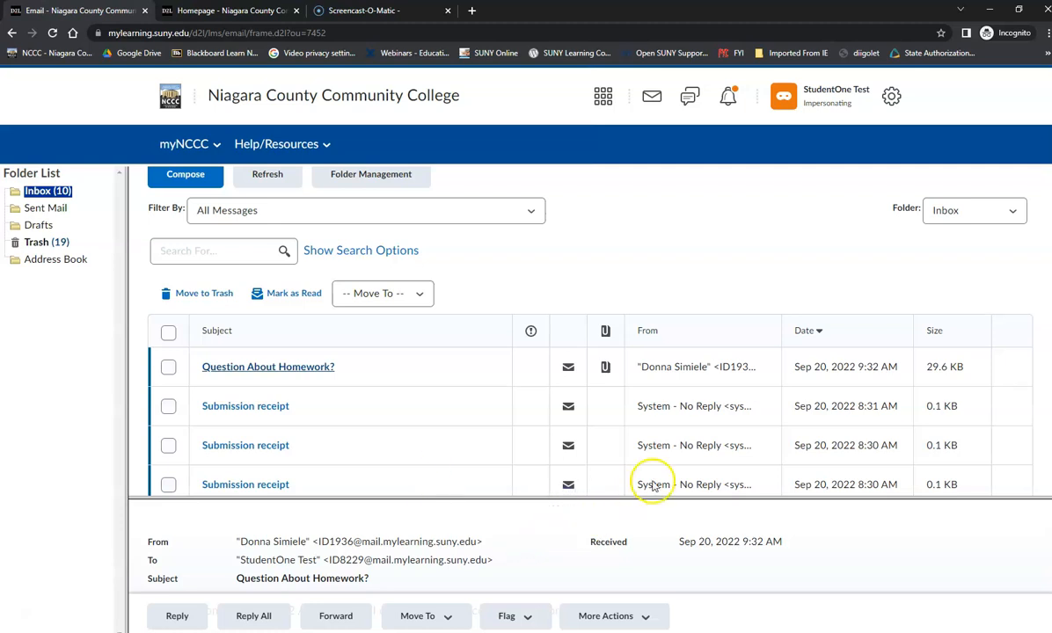
mouse_move(656, 501)
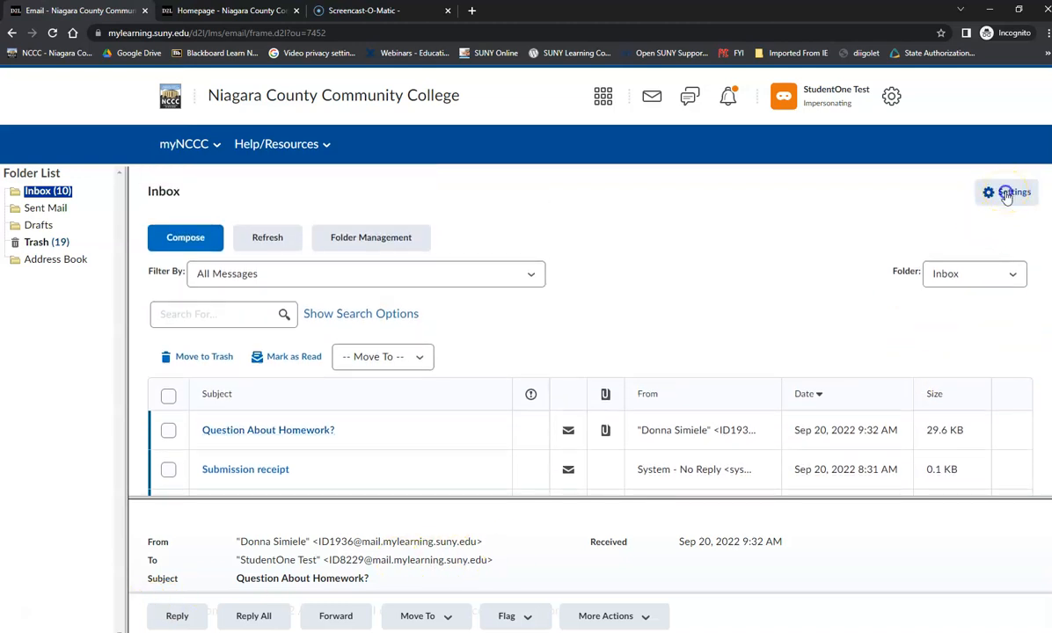
Step: Uncheck Show the Message Preview pane under Display Options and save the settings
click(1007, 192)
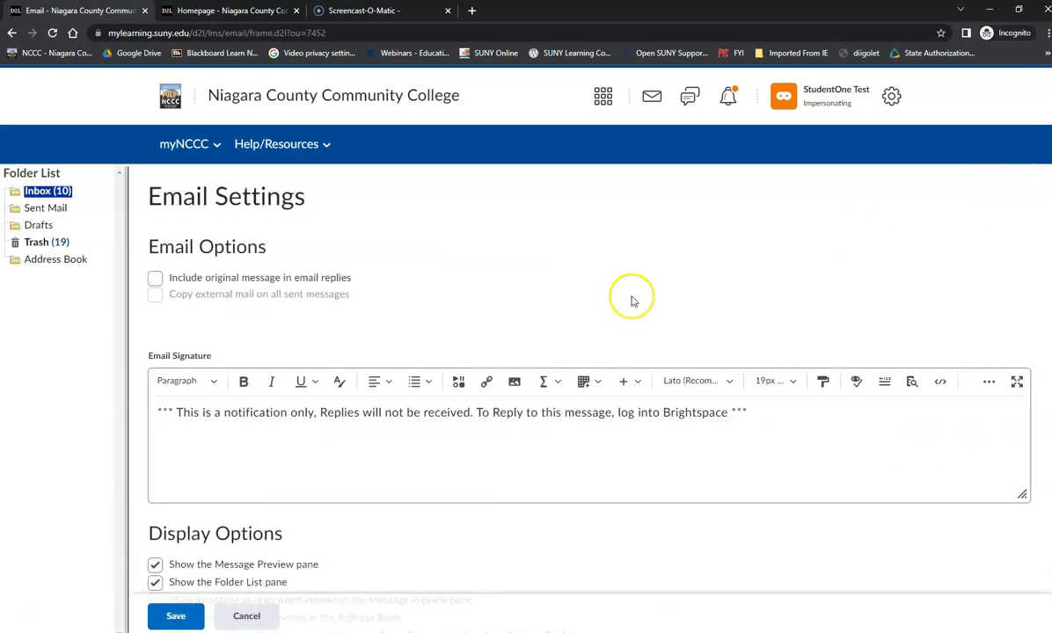
scroll(down, 3)
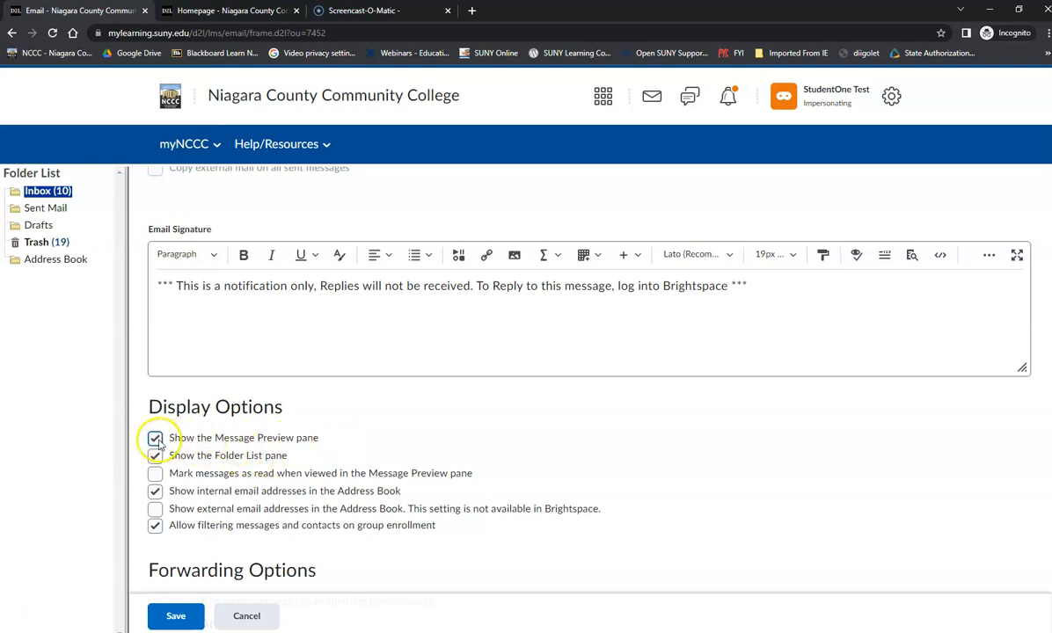
click(155, 438)
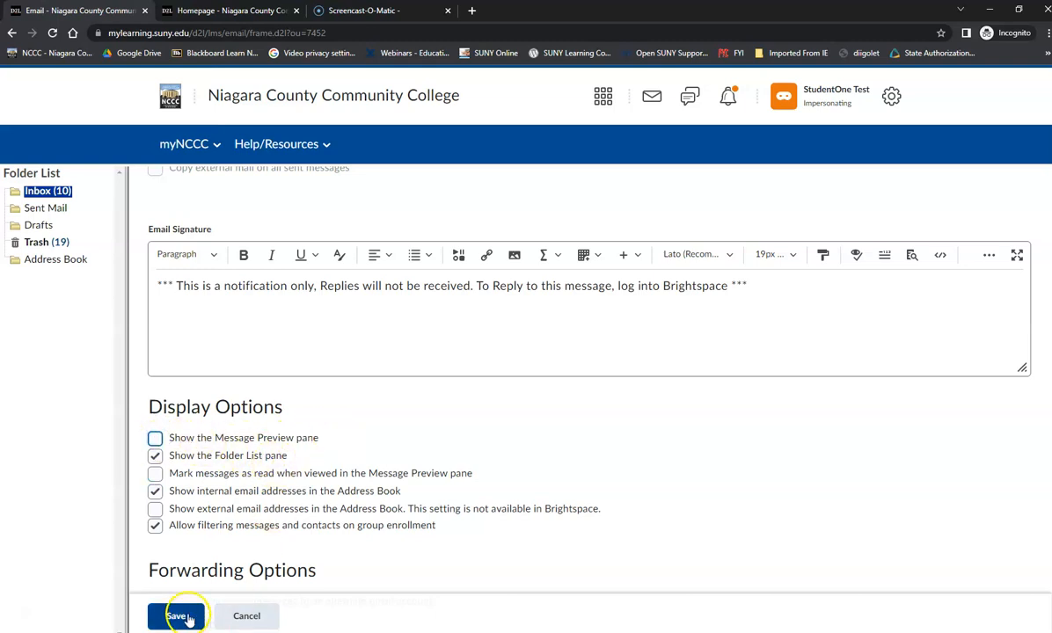
click(179, 616)
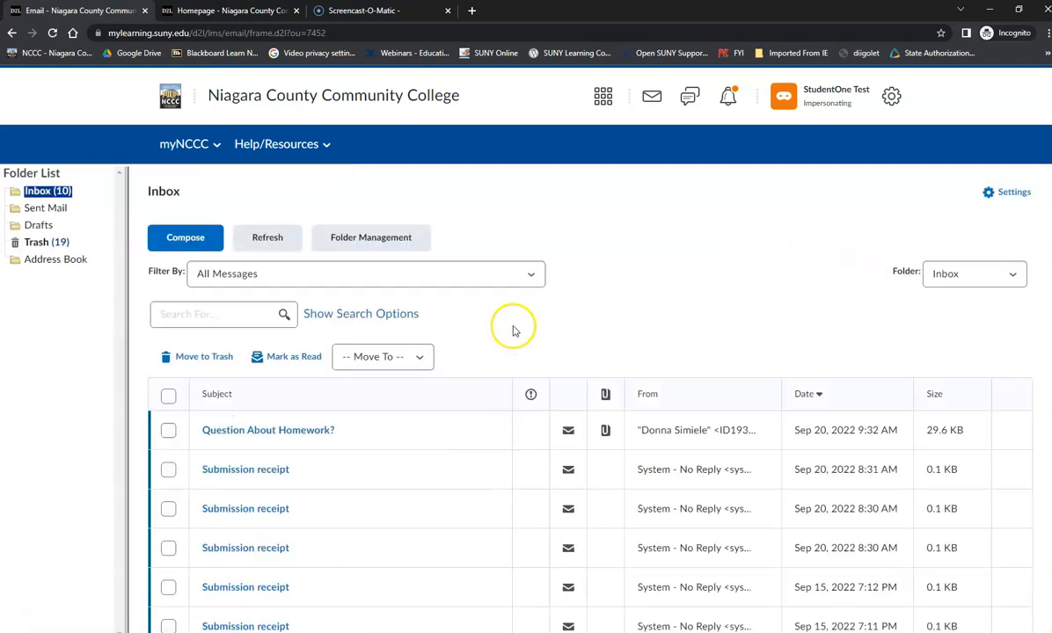
mouse_move(259, 613)
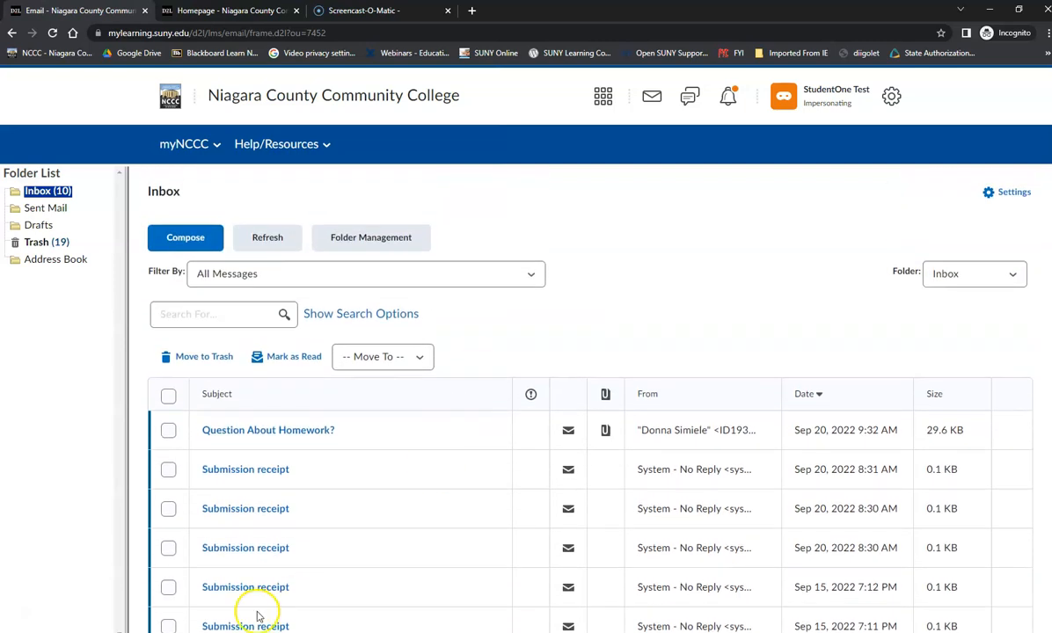
mouse_move(308, 455)
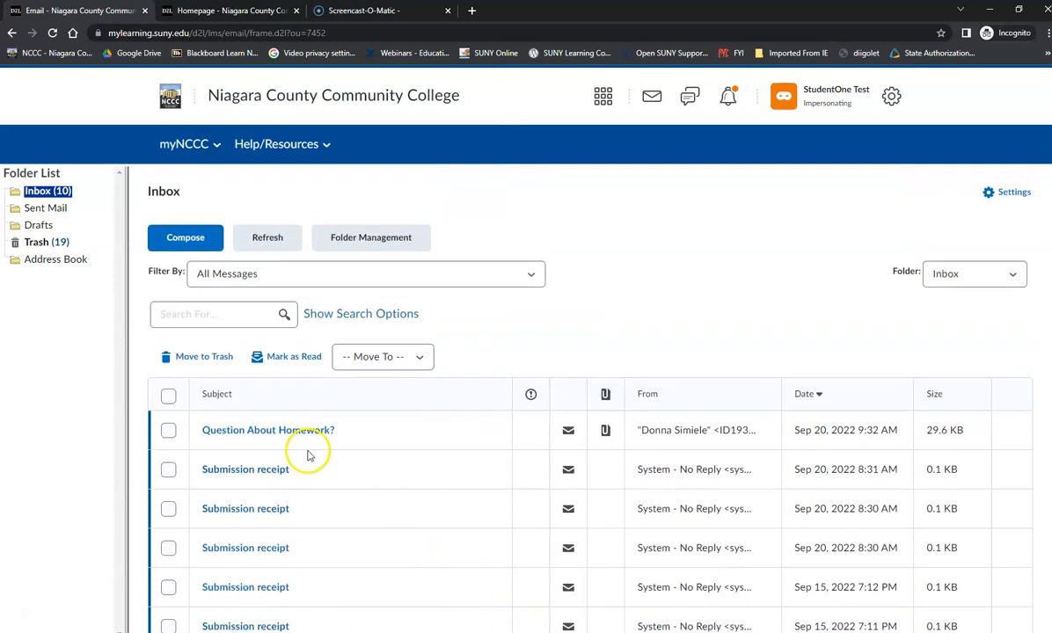
Step: Launch the Question About Homework? message in a separate pop-up window
click(268, 431)
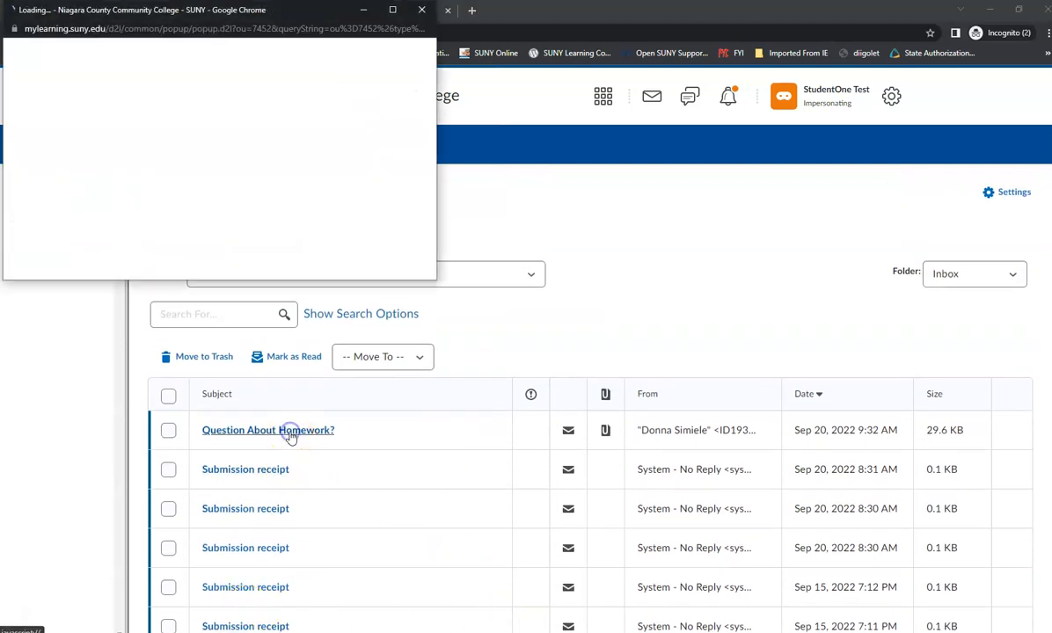
Step: Read the instructor's Mod 2 assignment question with its sender, recipient and date
click(268, 431)
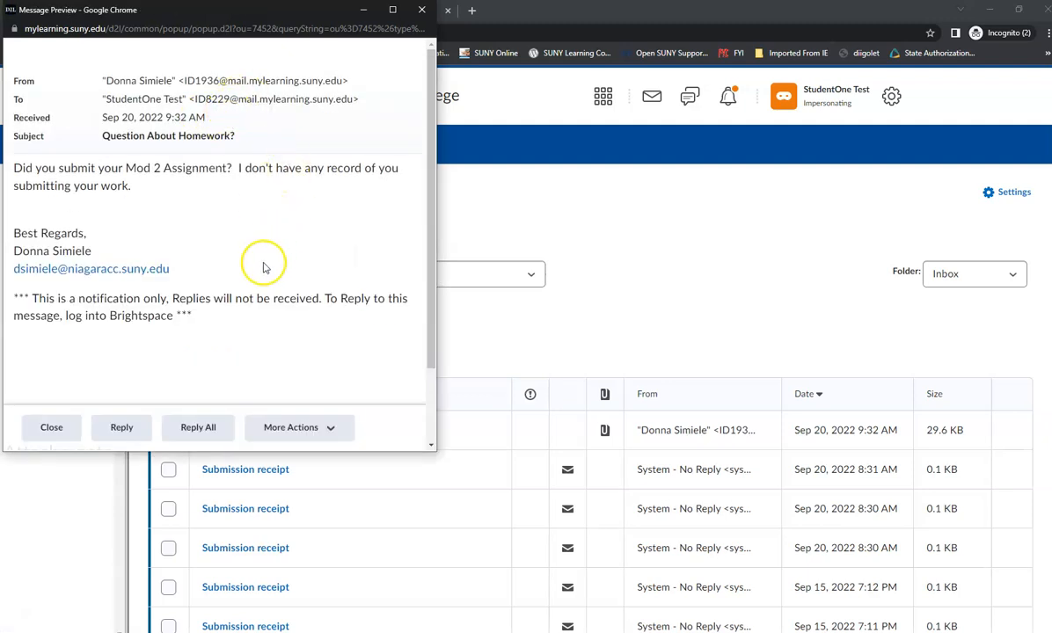
mouse_move(226, 235)
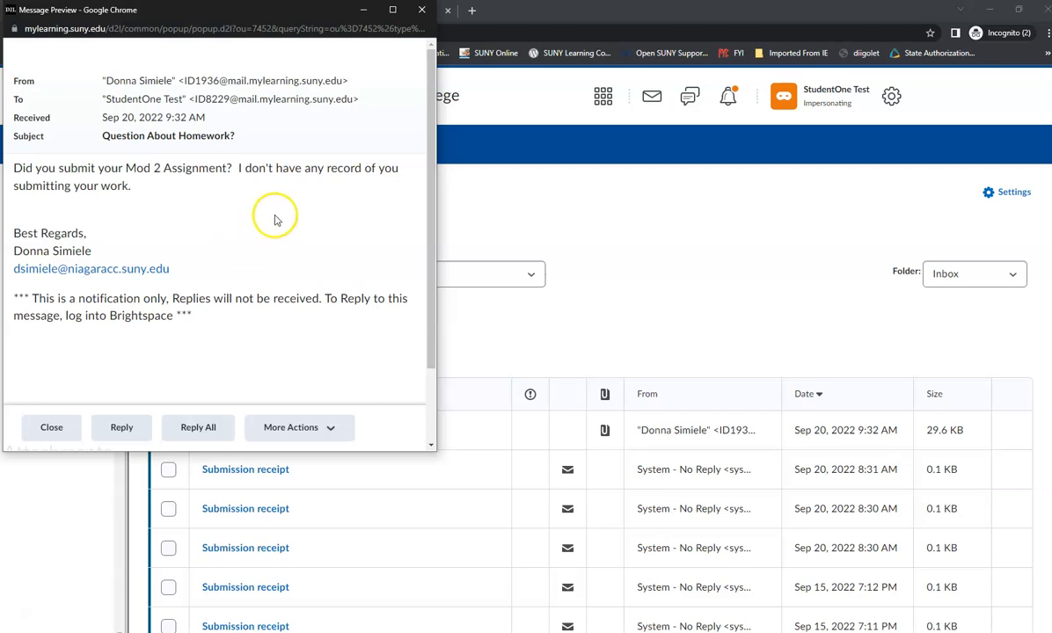
mouse_move(225, 227)
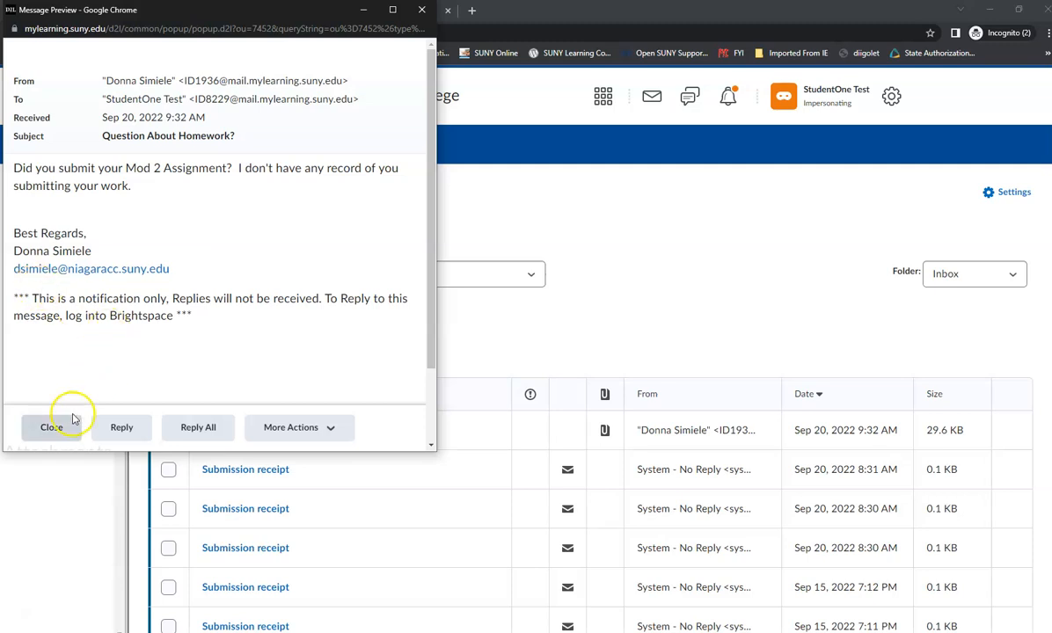
mouse_move(121, 427)
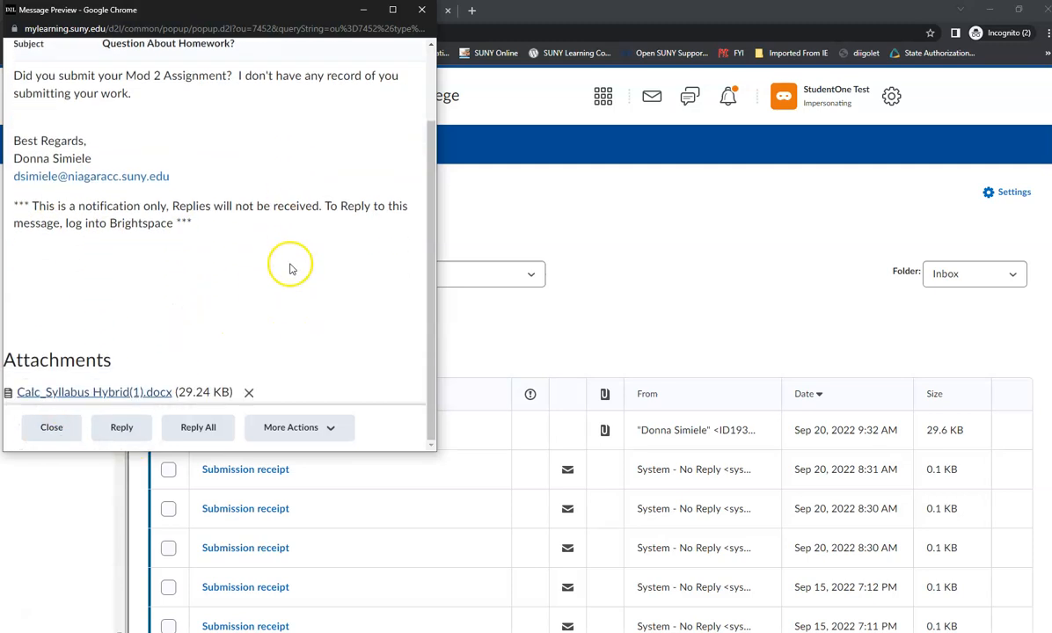
mouse_move(92, 406)
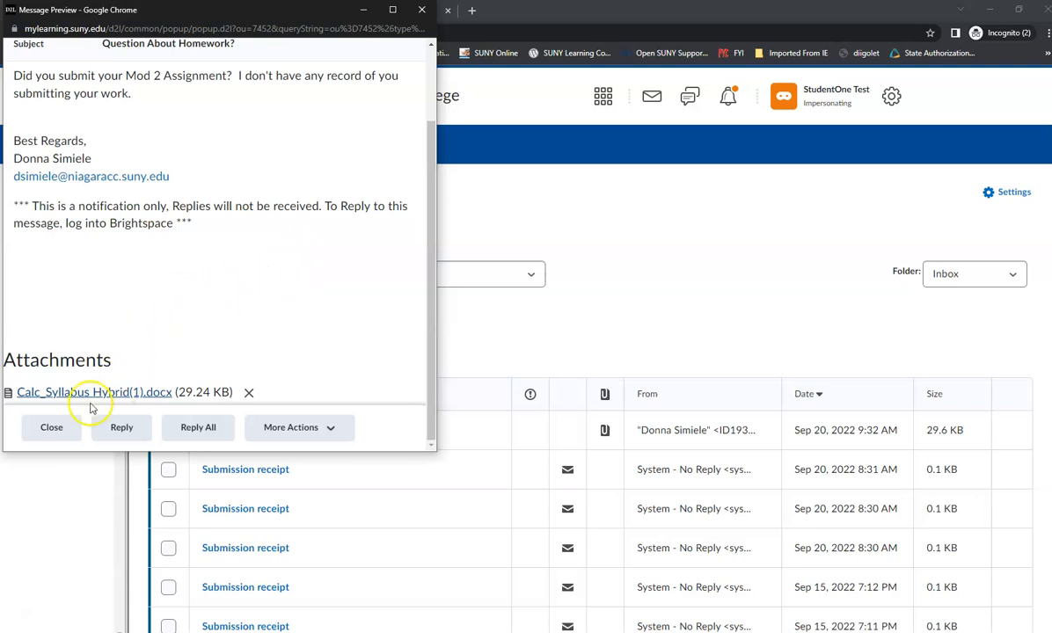
mouse_move(78, 391)
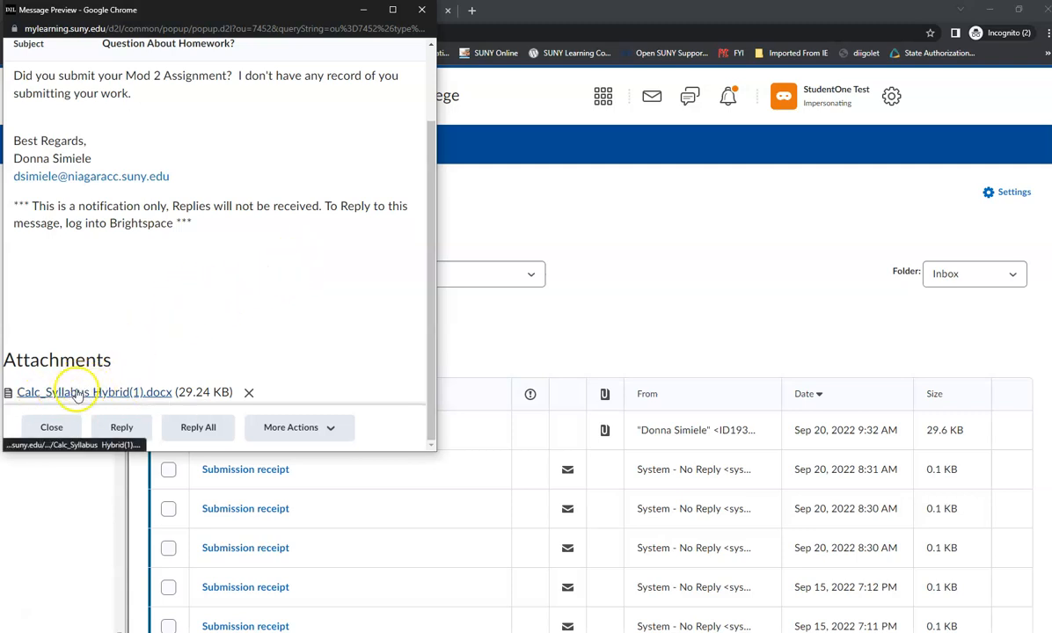
mouse_move(160, 343)
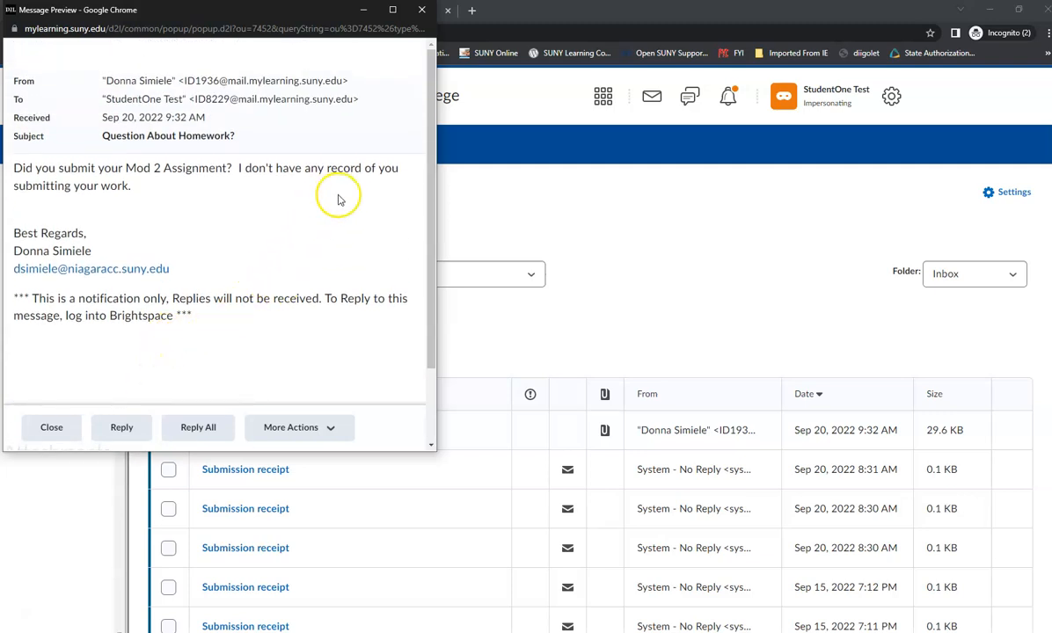
mouse_move(343, 198)
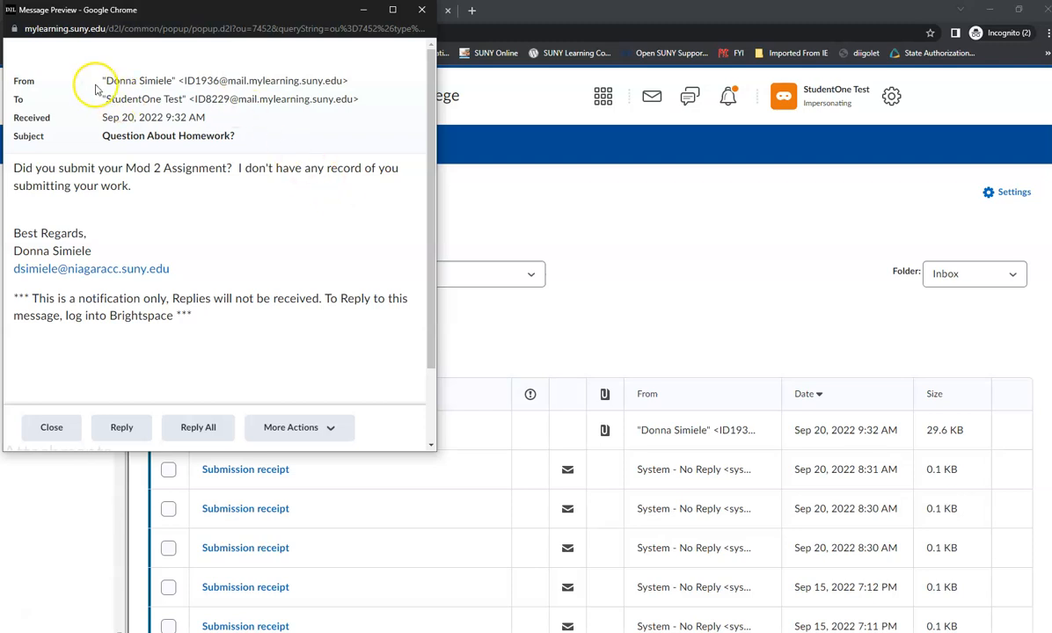
mouse_move(161, 84)
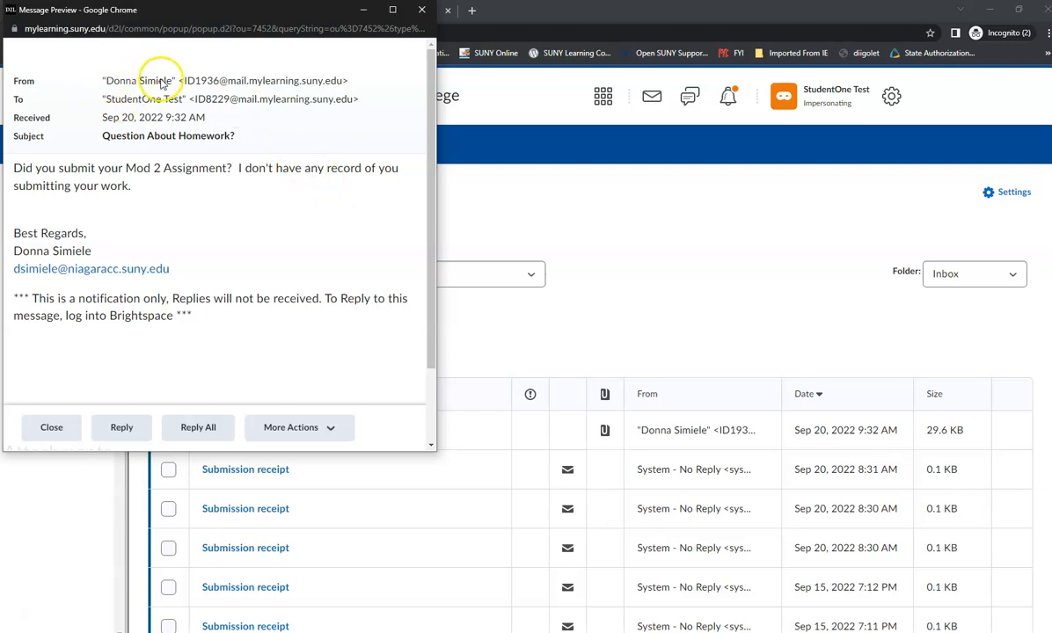
mouse_move(192, 84)
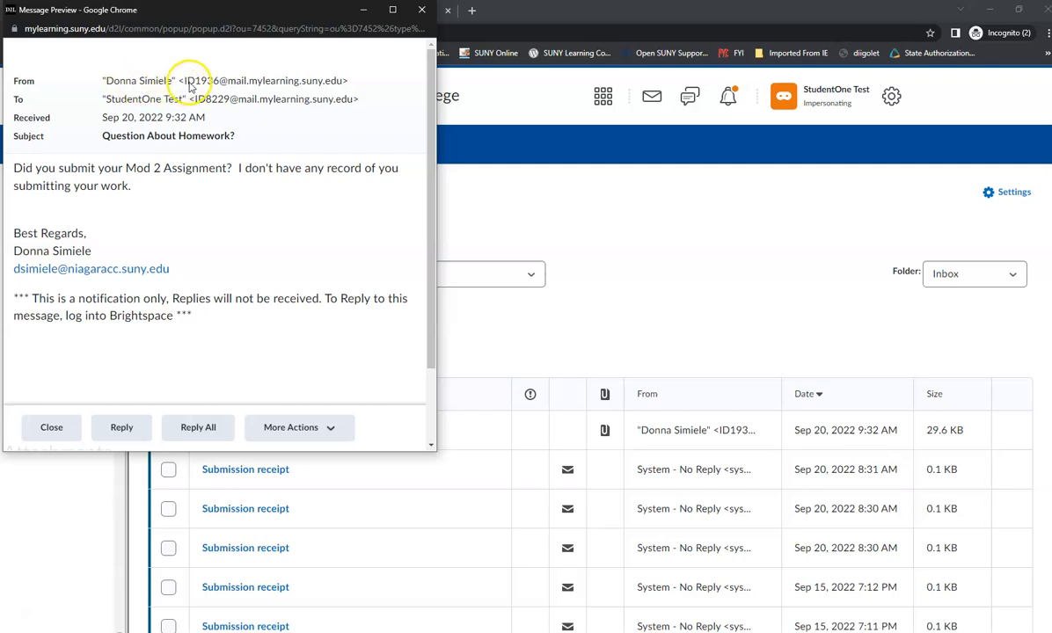
mouse_move(324, 84)
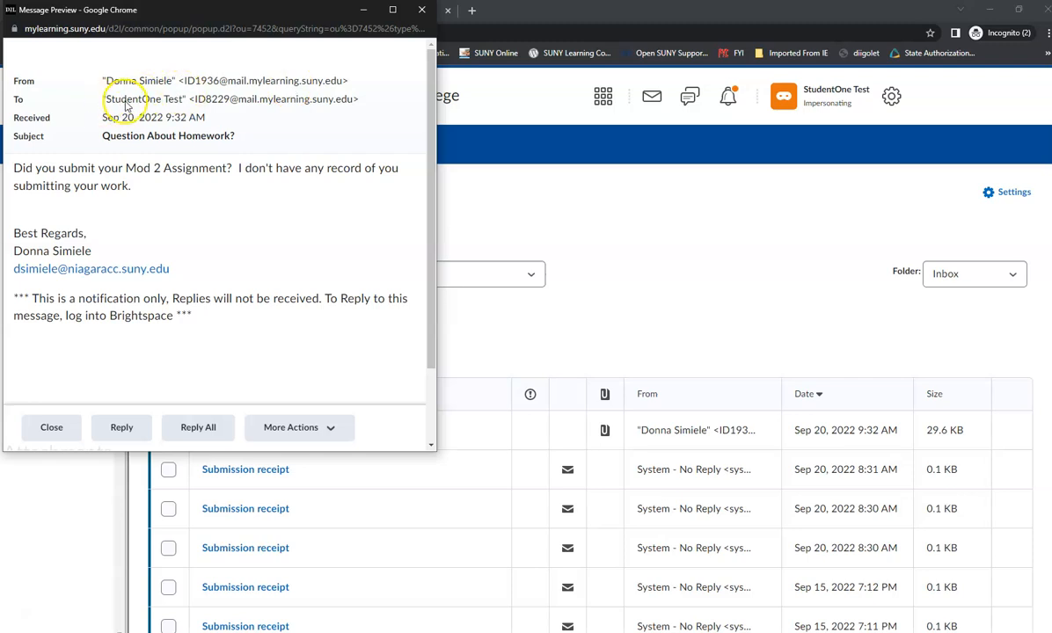
mouse_move(310, 101)
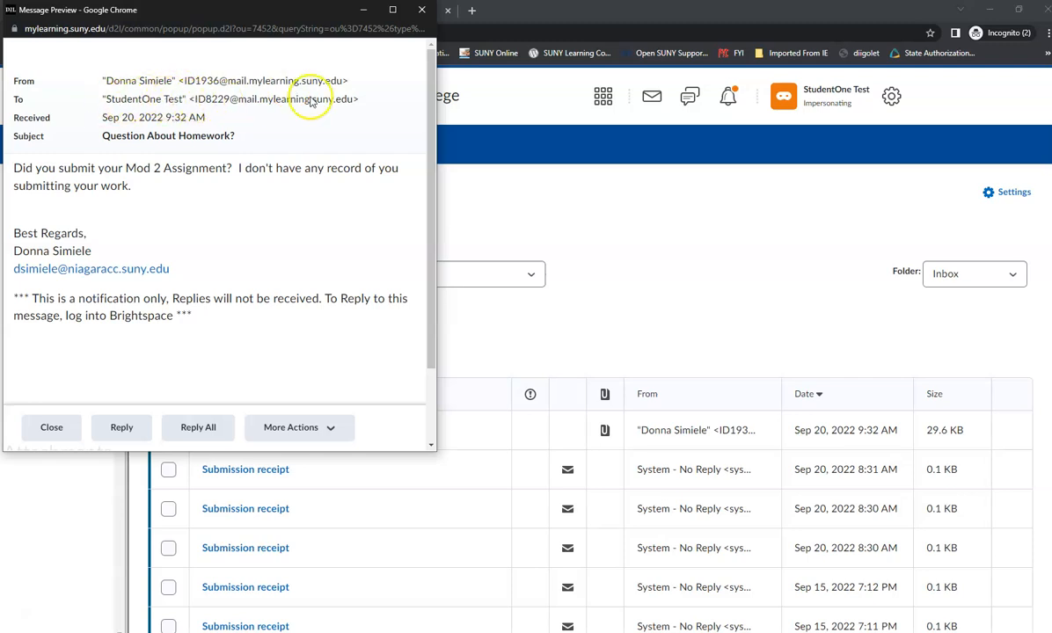
mouse_move(284, 106)
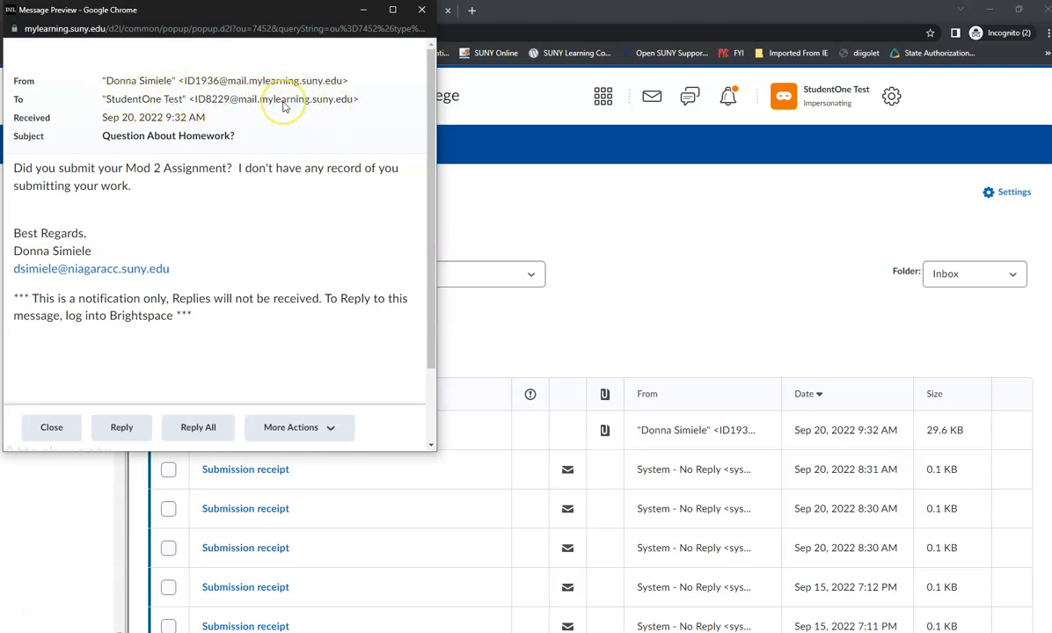
mouse_move(218, 104)
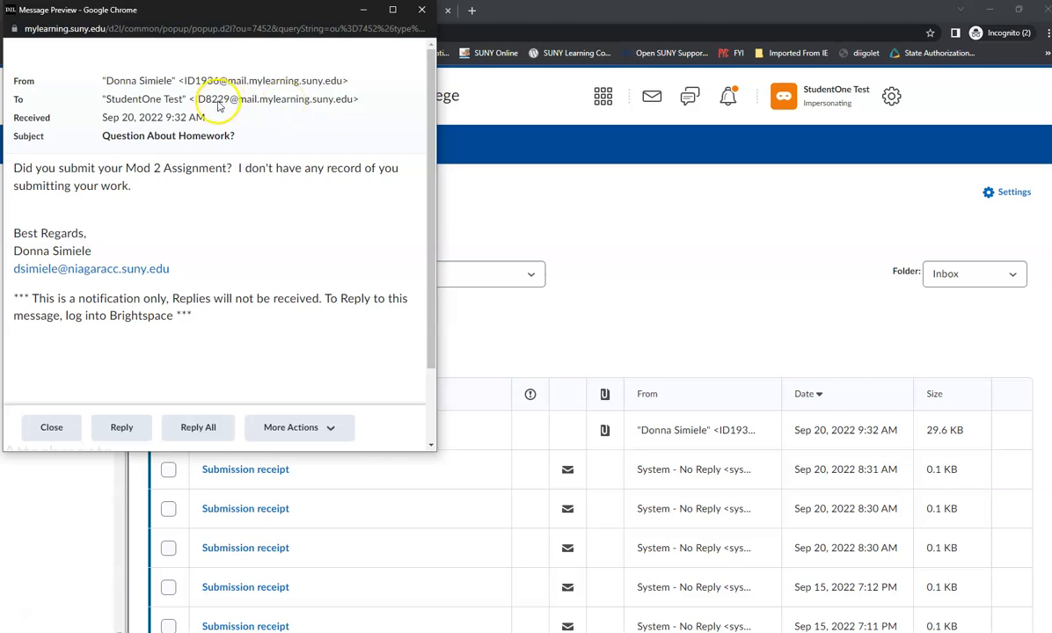
mouse_move(273, 106)
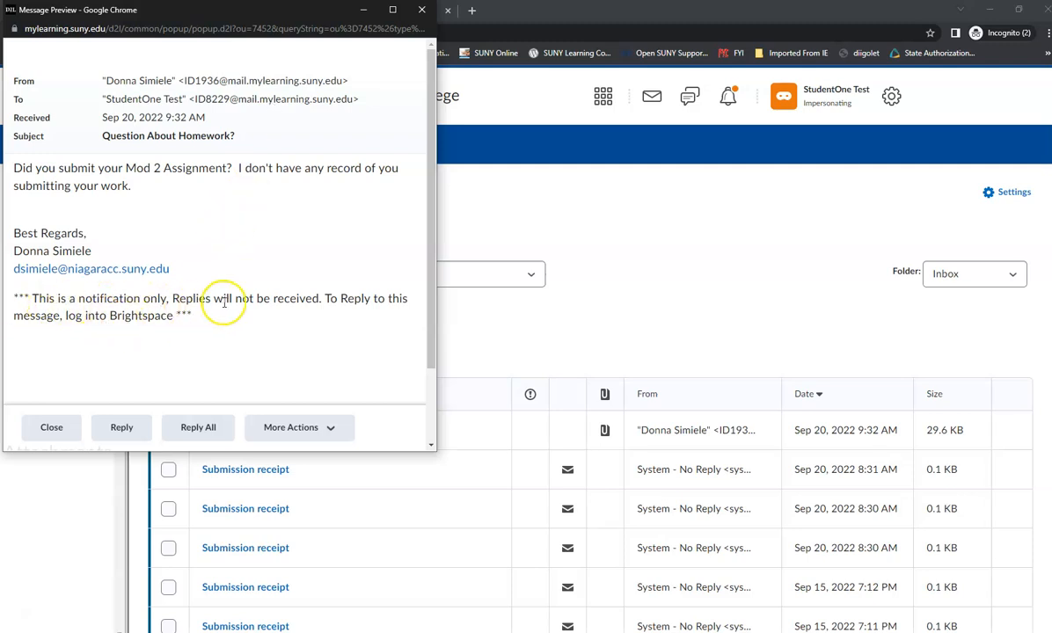
mouse_move(211, 329)
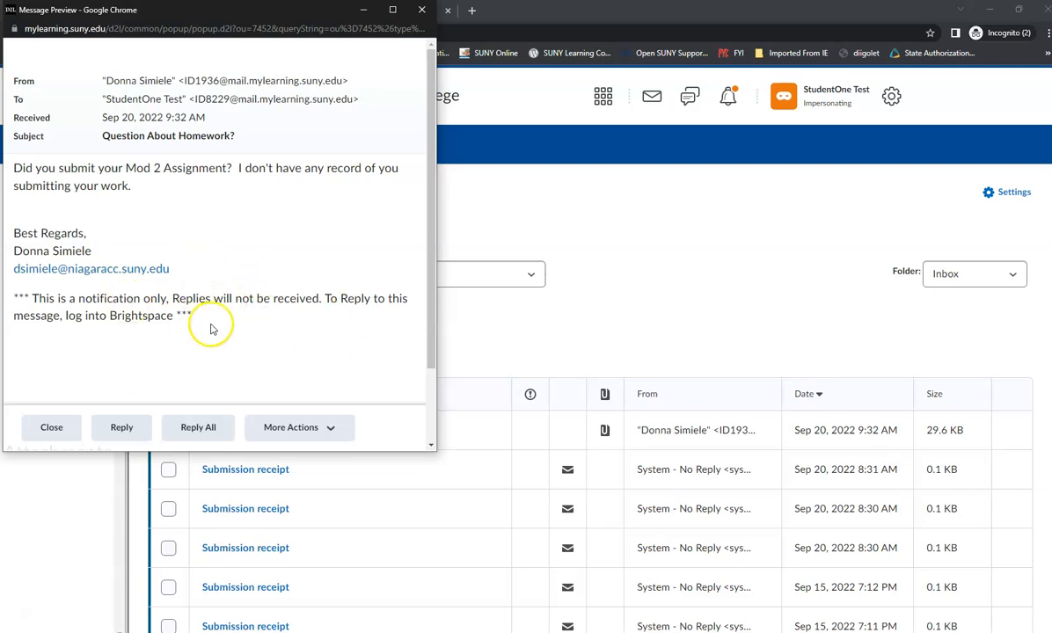
mouse_move(243, 299)
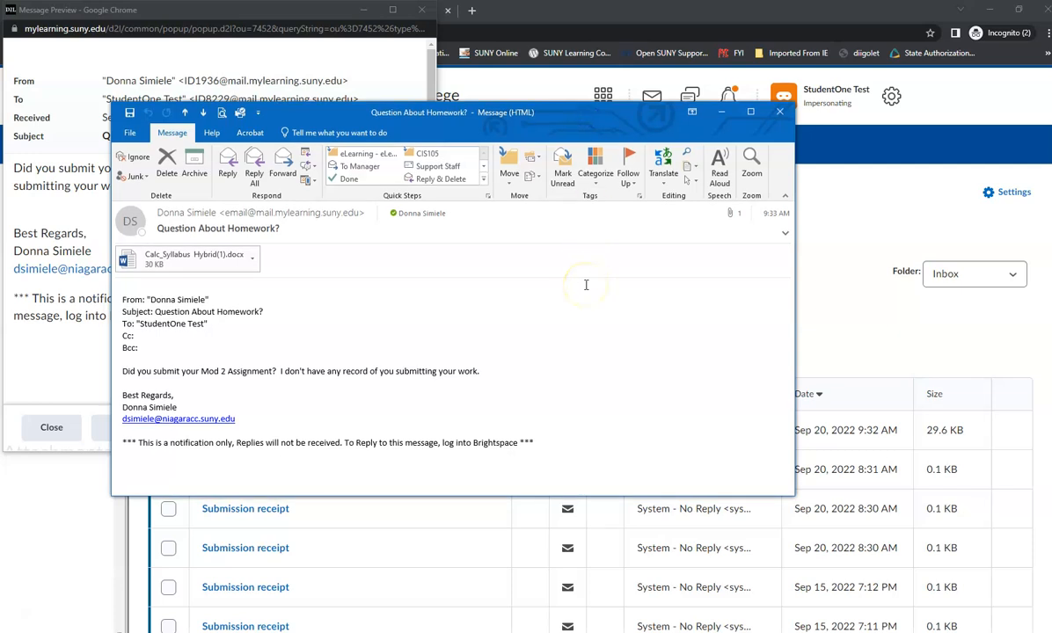
mouse_move(379, 347)
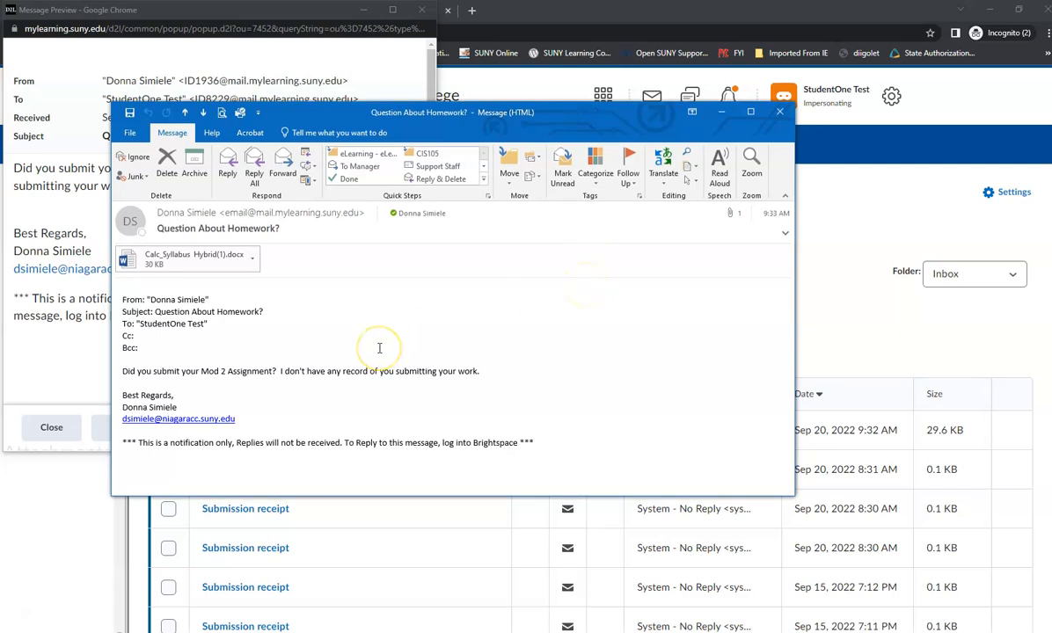
mouse_move(408, 345)
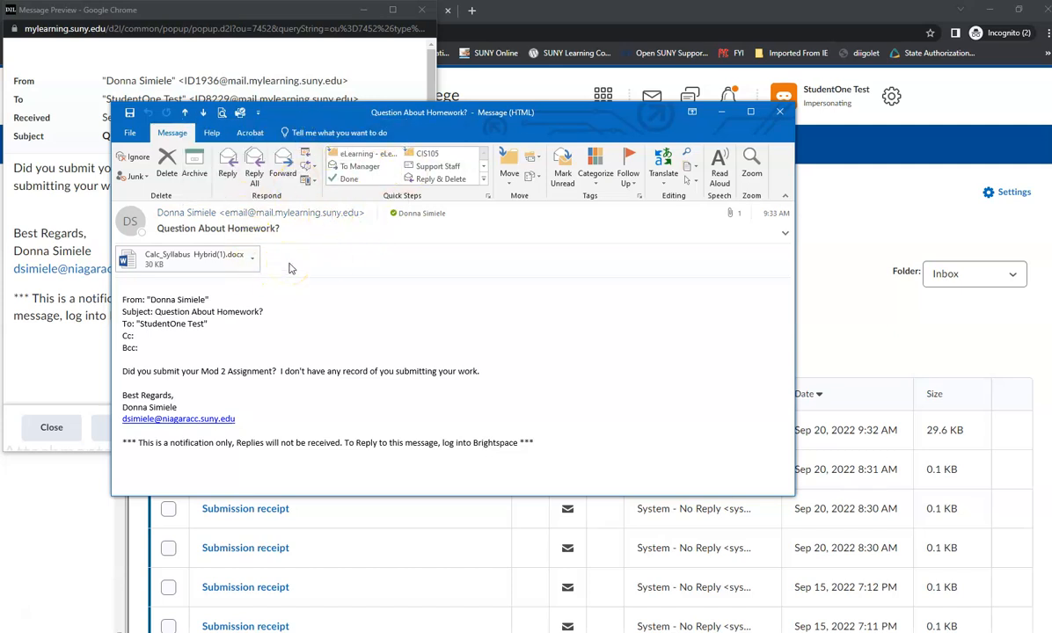
mouse_move(446, 288)
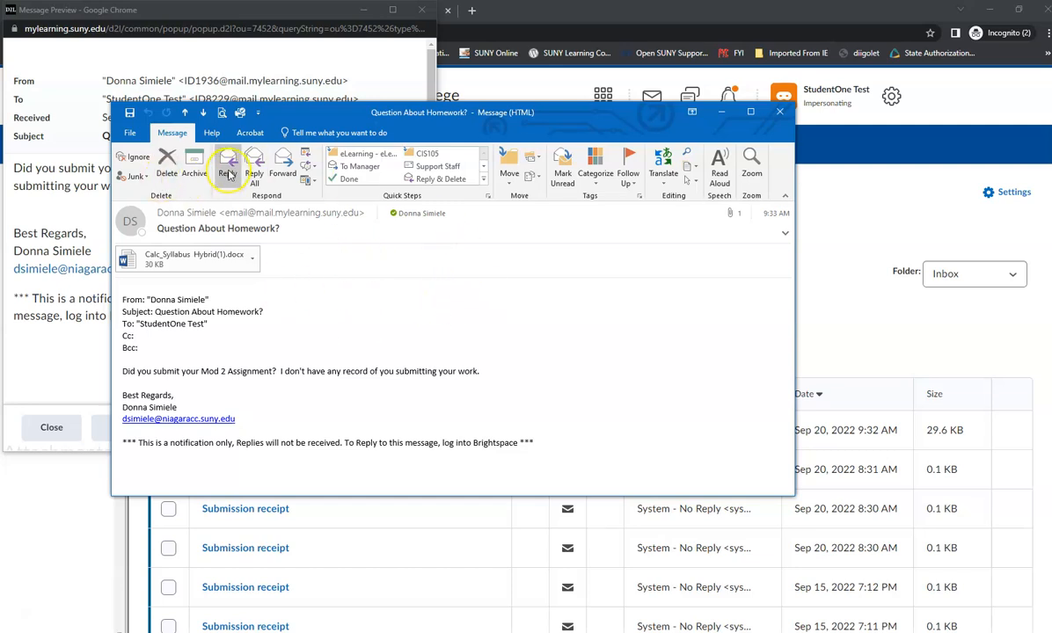
mouse_move(228, 165)
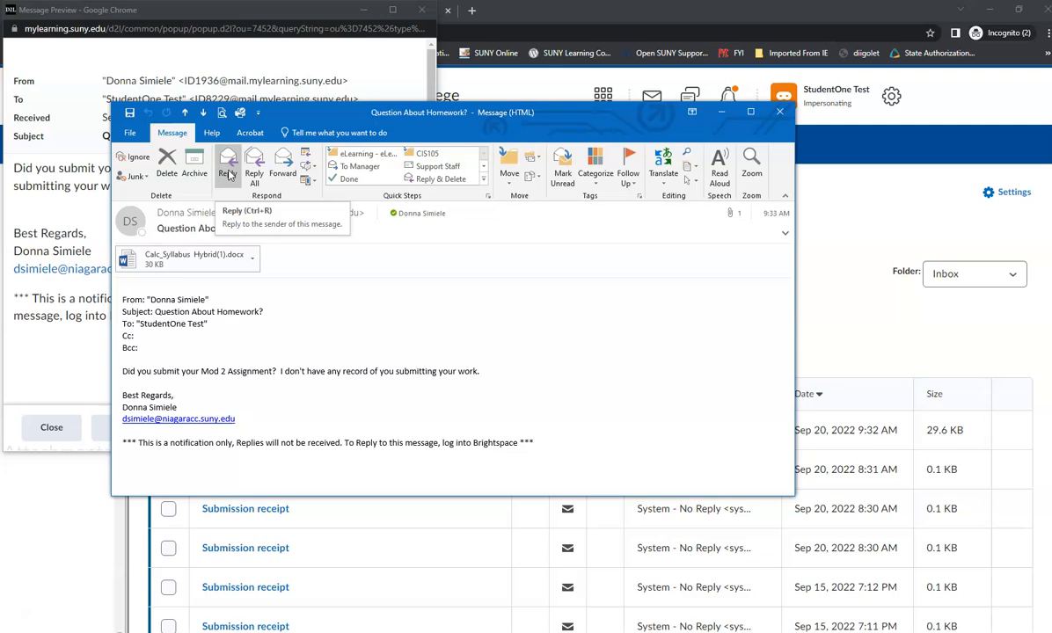
mouse_move(413, 111)
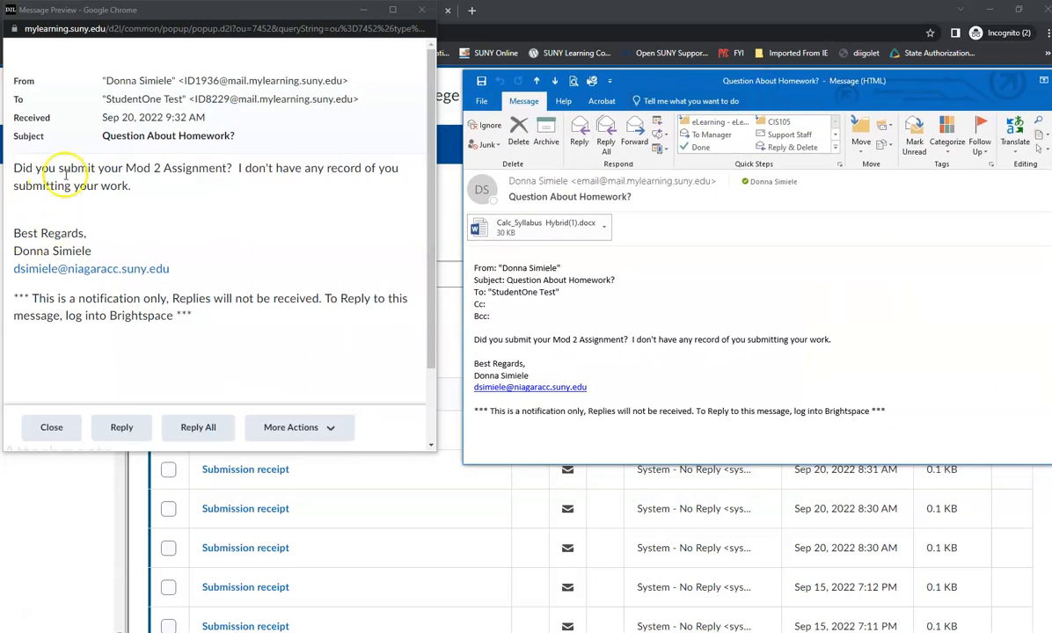
mouse_move(271, 219)
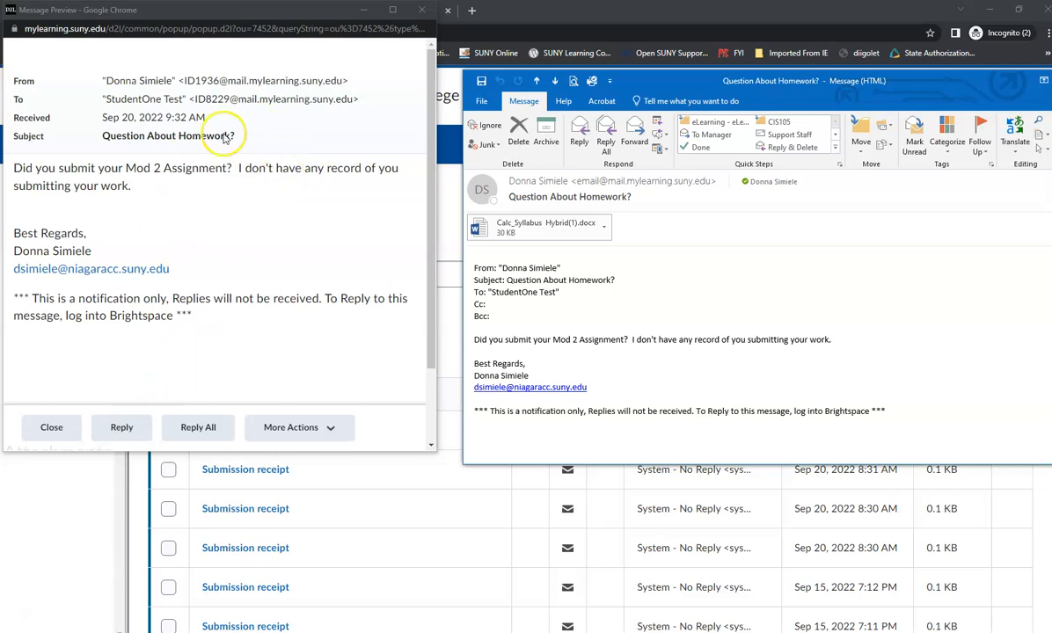
mouse_move(123, 253)
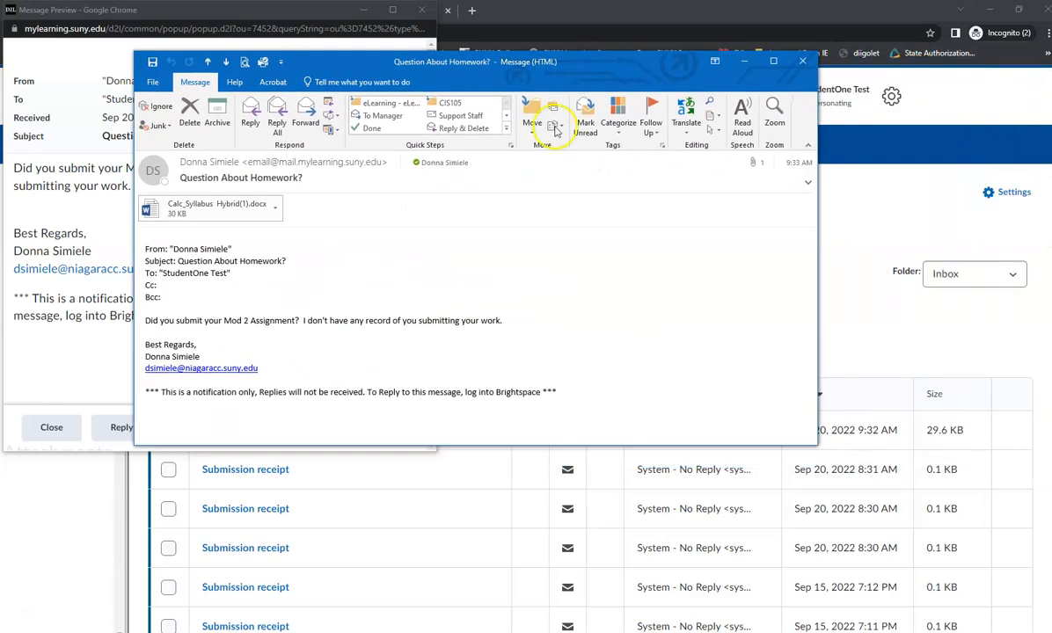
mouse_move(271, 365)
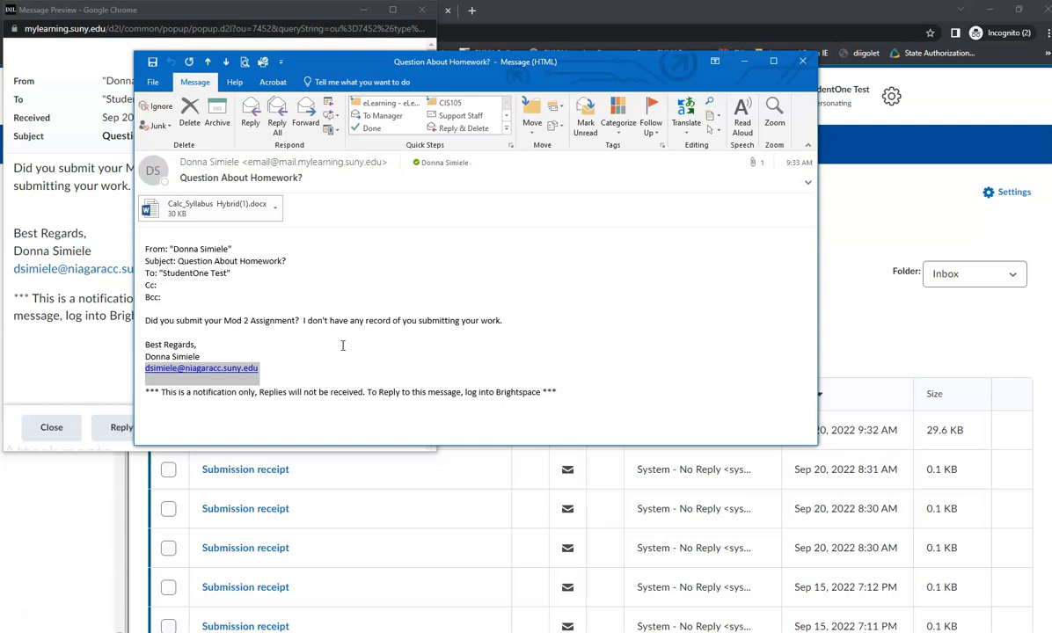
mouse_move(376, 355)
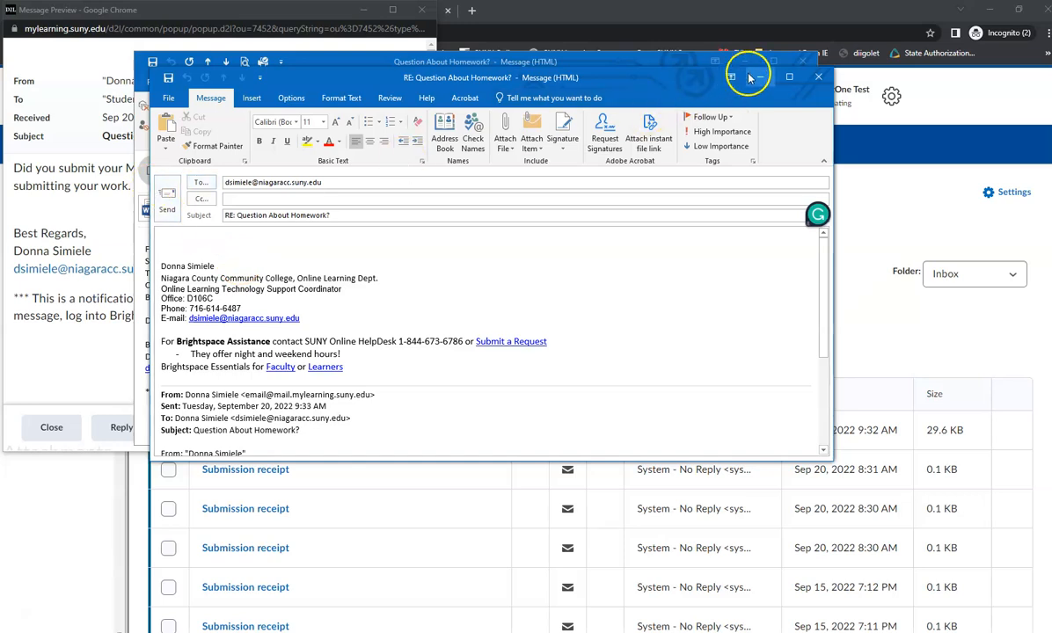
mouse_move(752, 76)
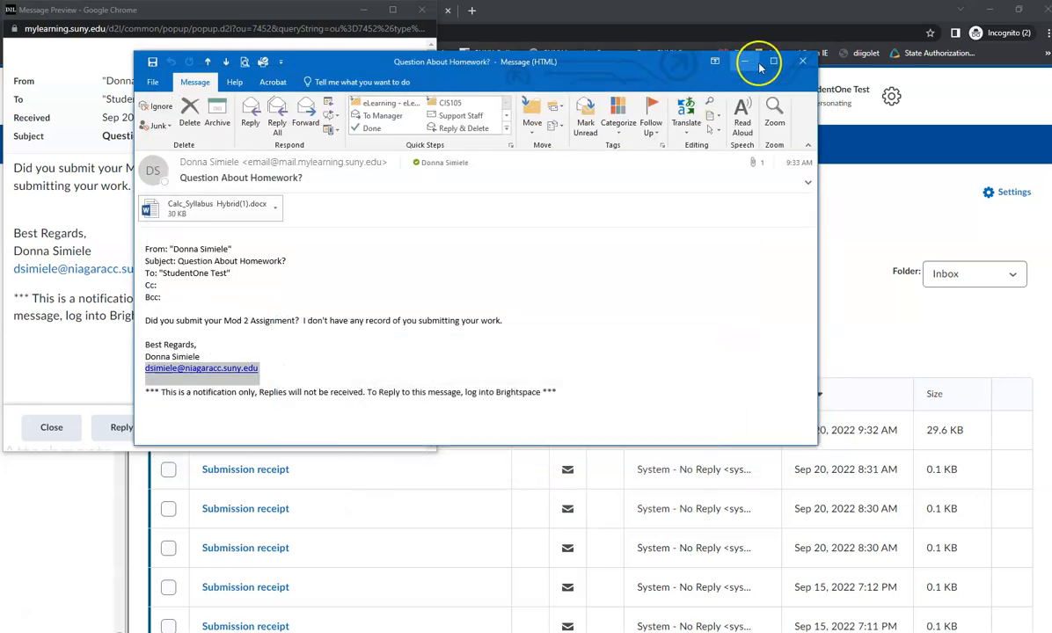
Step: Reply to the homework question saying yes, it was submitted last night
click(802, 61)
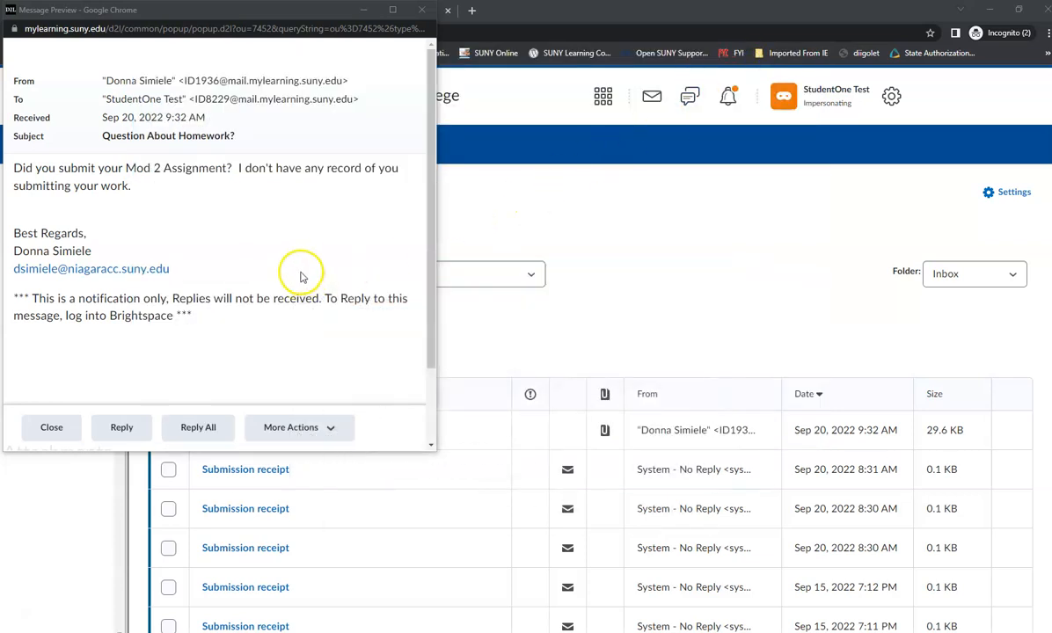
mouse_move(151, 168)
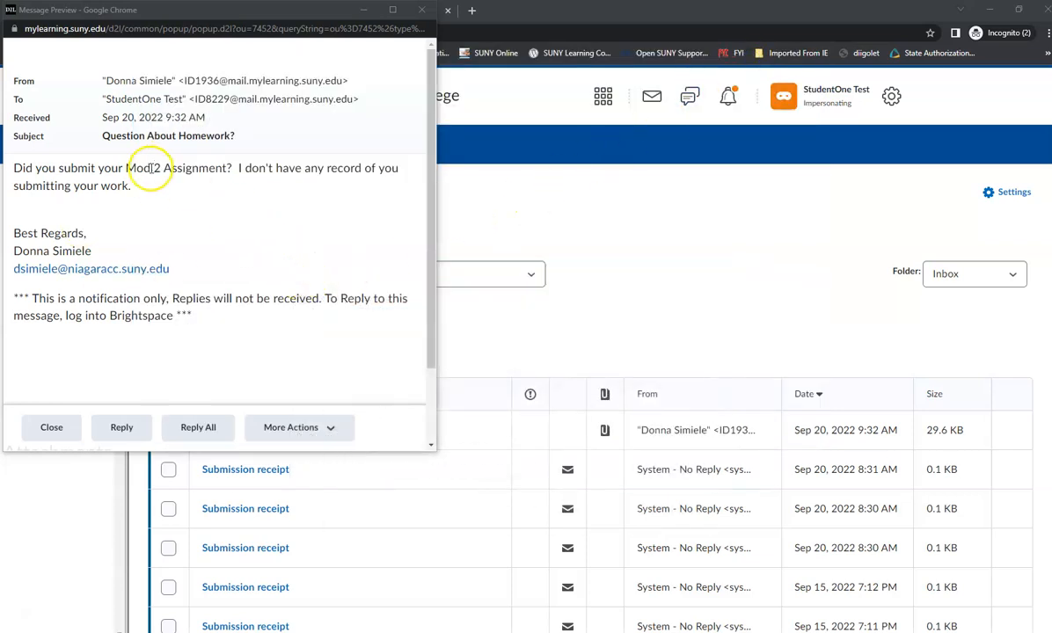
click(122, 426)
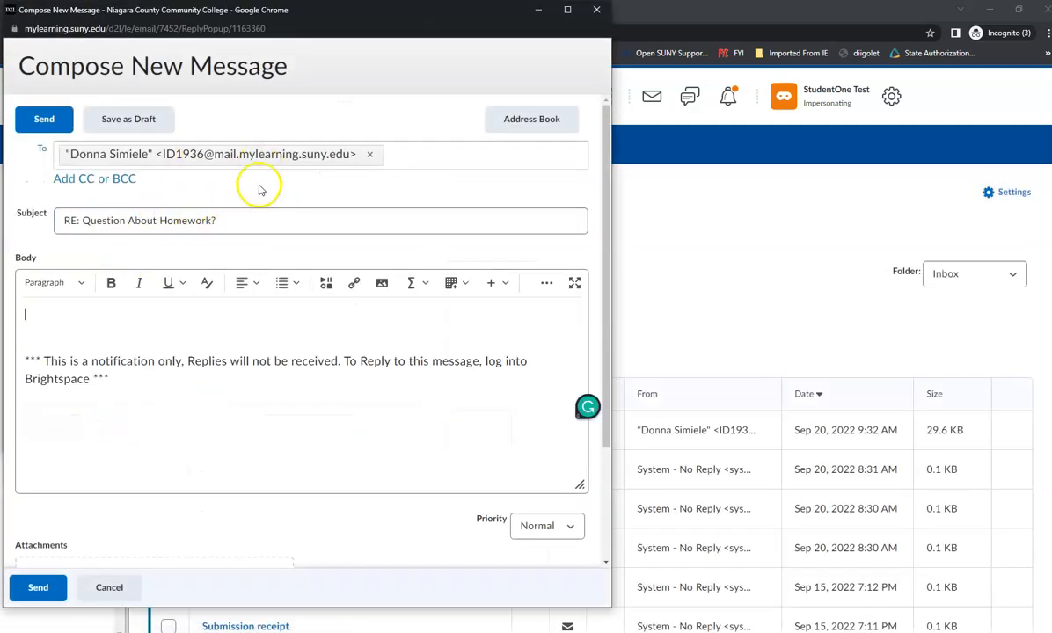
mouse_move(181, 157)
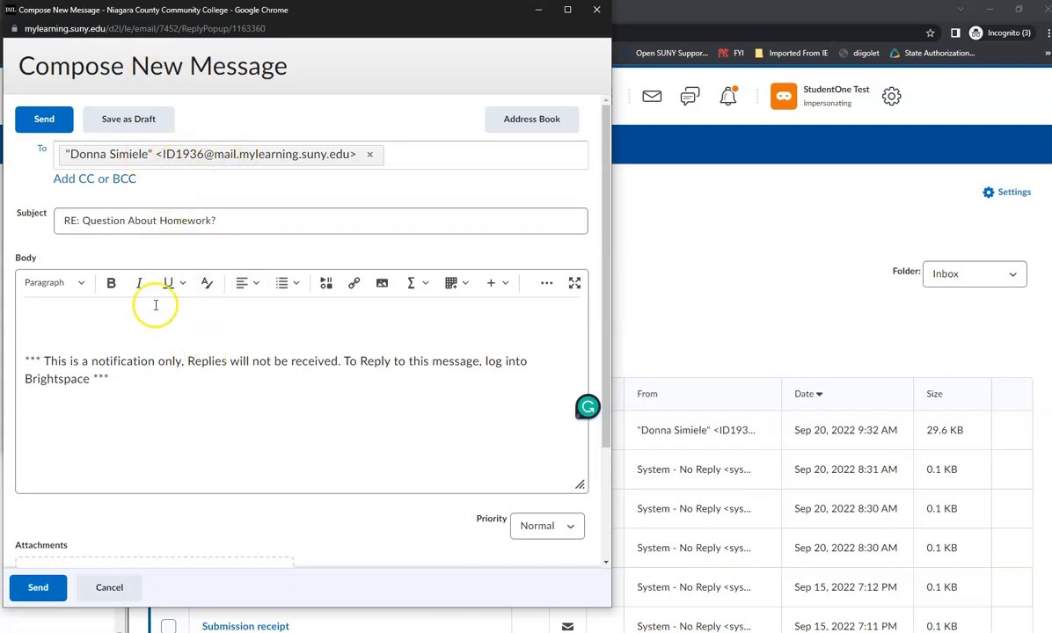
text(Yes)
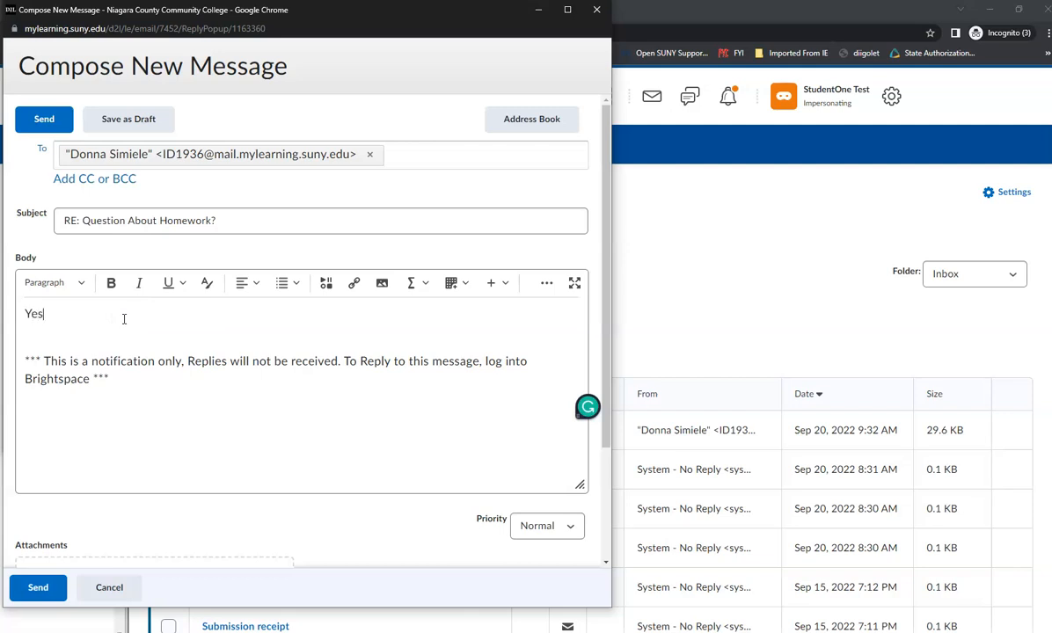
text(I did)
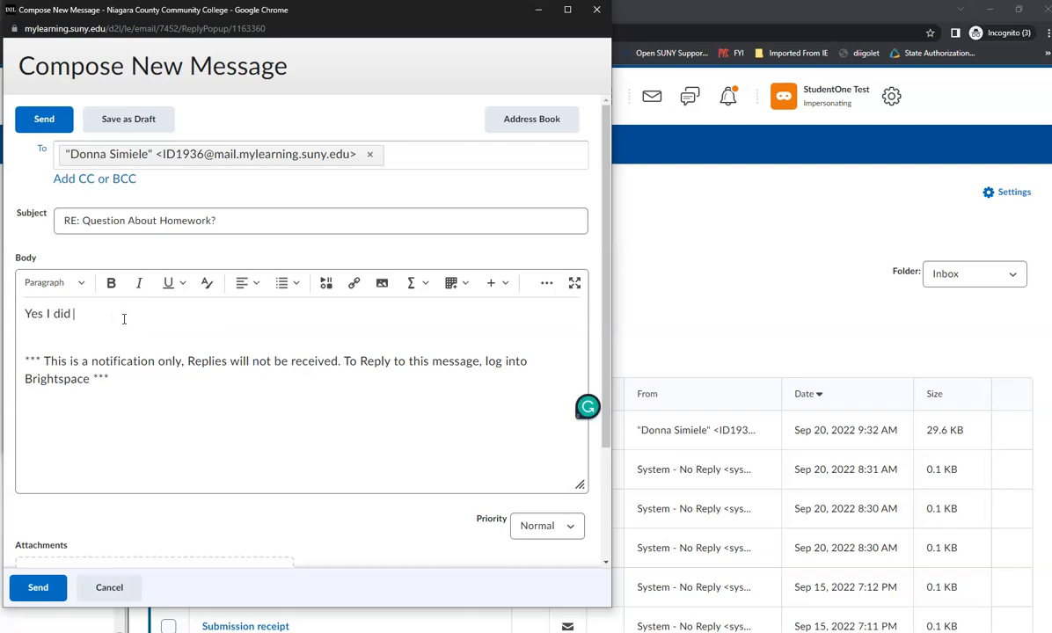
text(last last n)
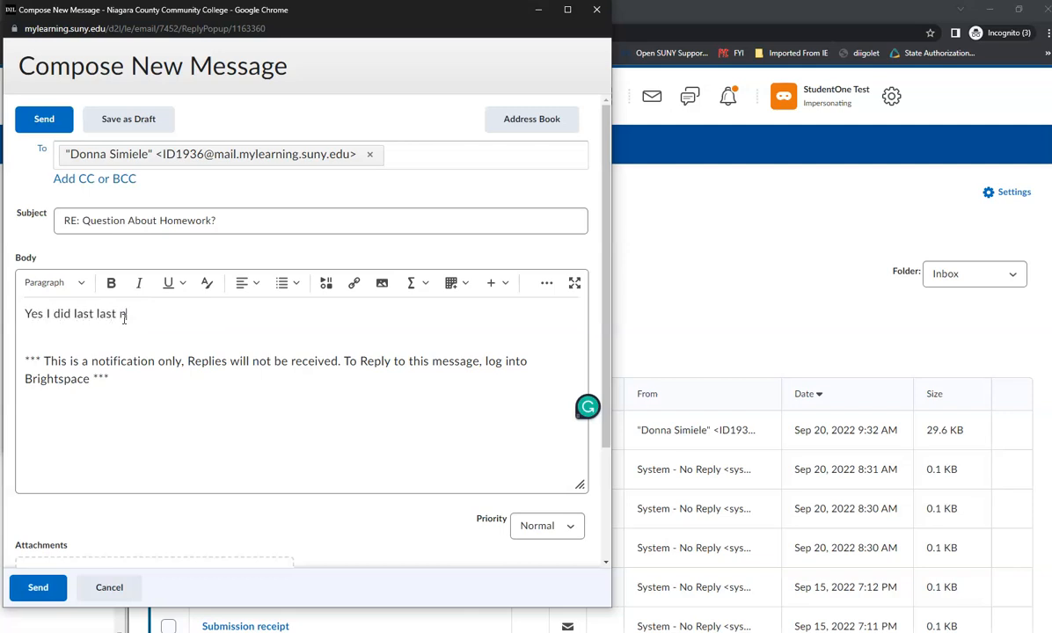
text(ight!)
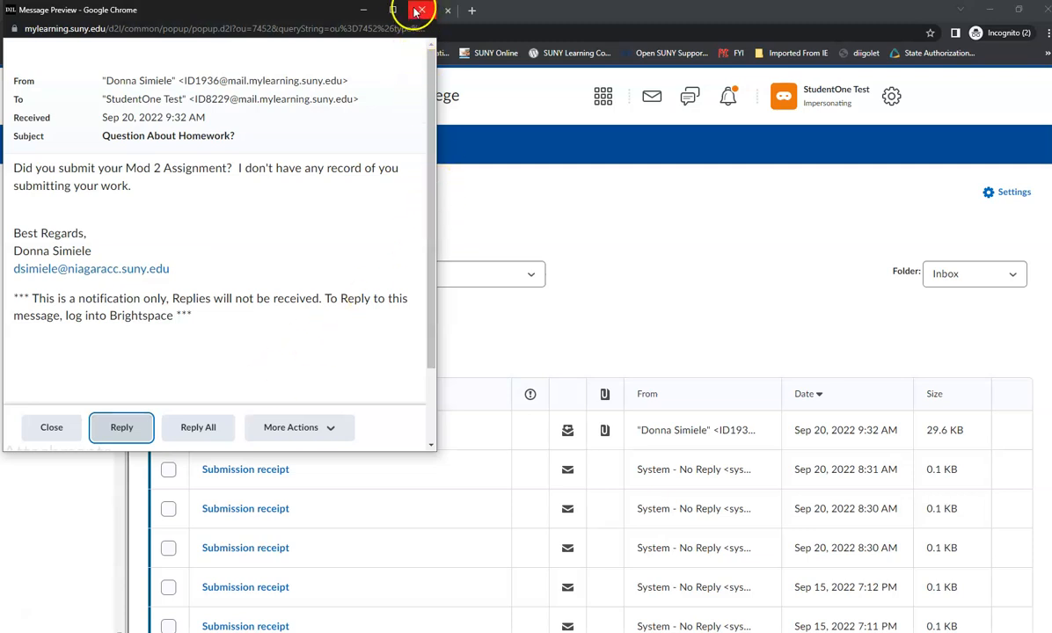
Step: Select all listed Inbox messages and move the five to Trash
click(420, 10)
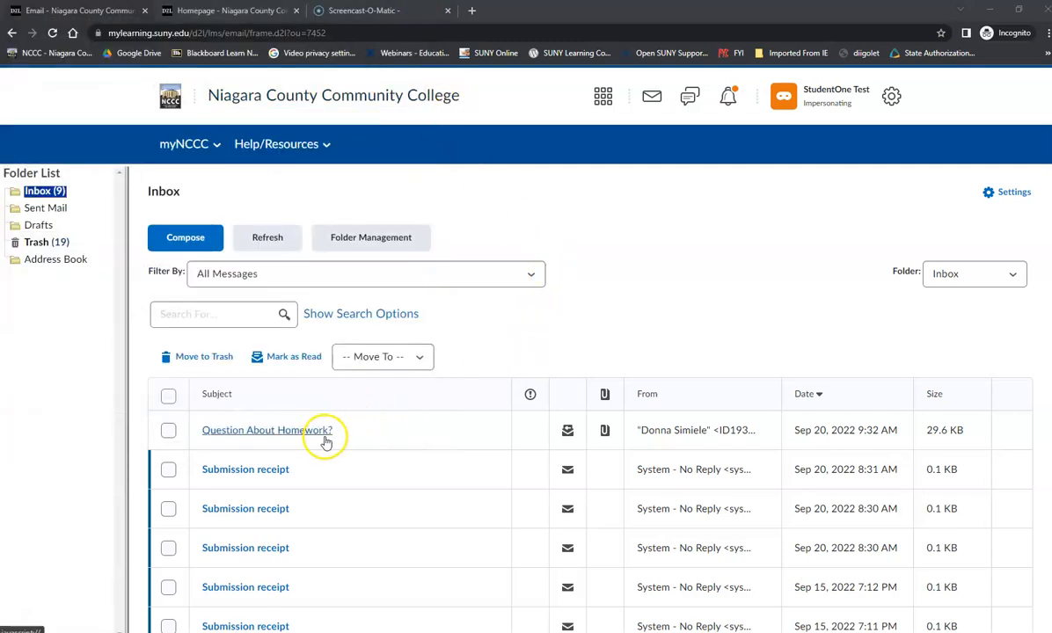
click(168, 430)
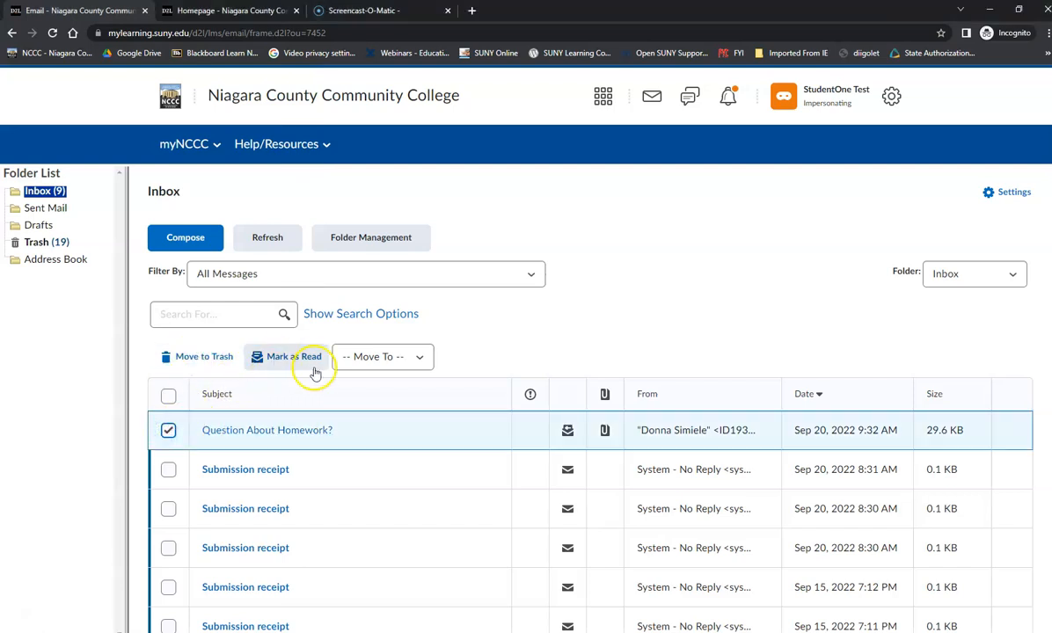
click(383, 356)
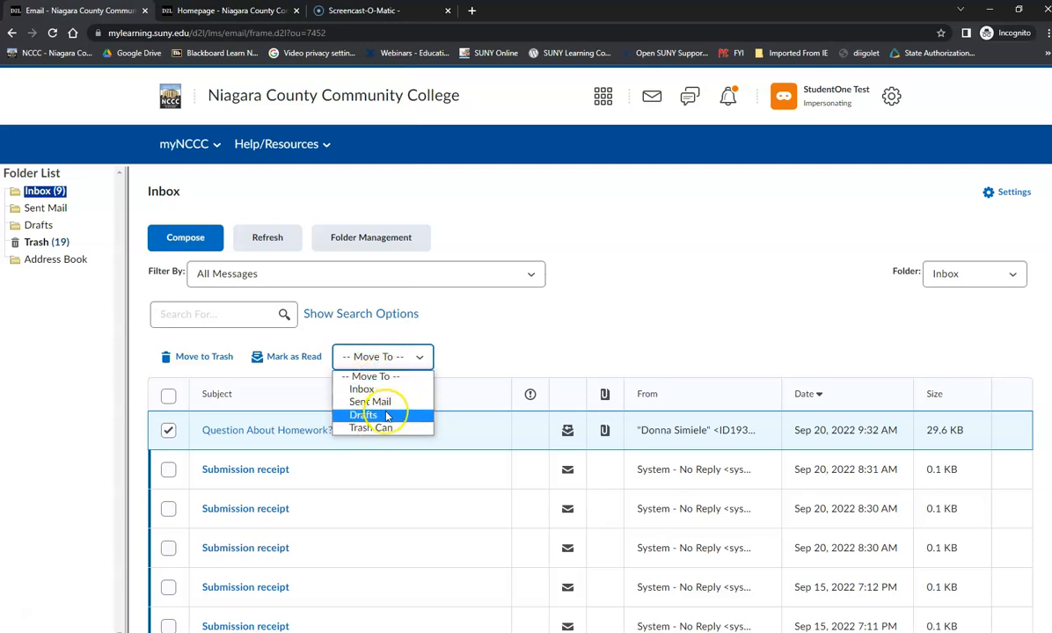
click(383, 356)
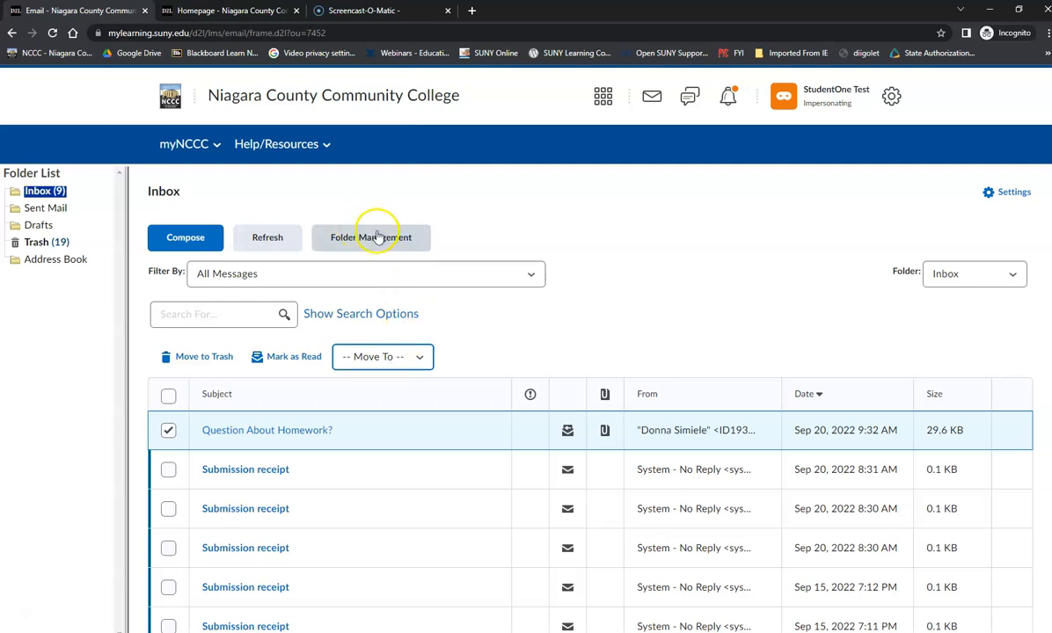
mouse_move(517, 354)
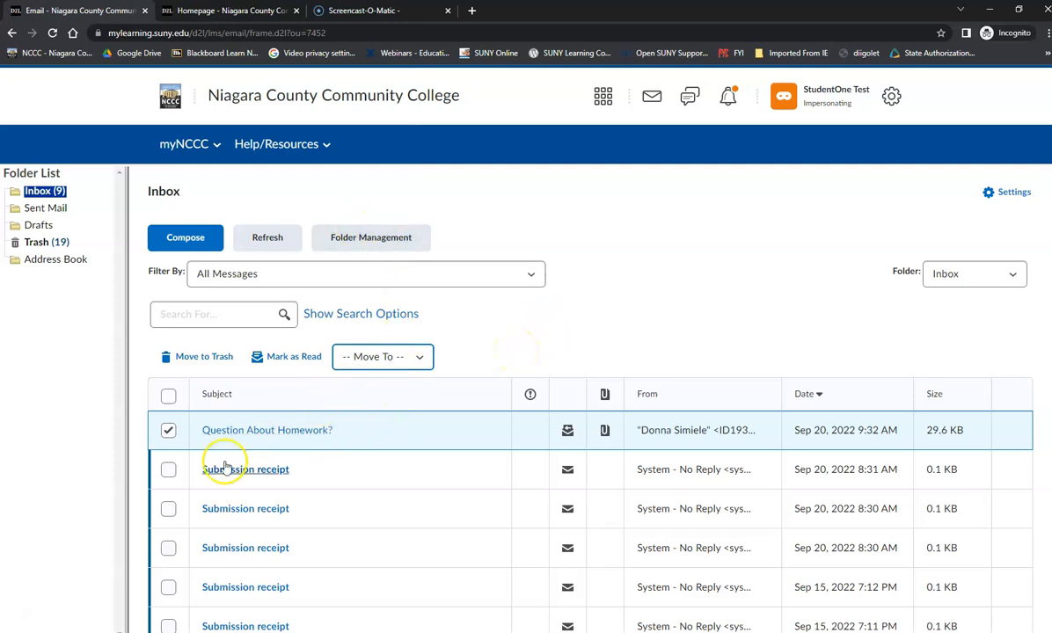
click(168, 469)
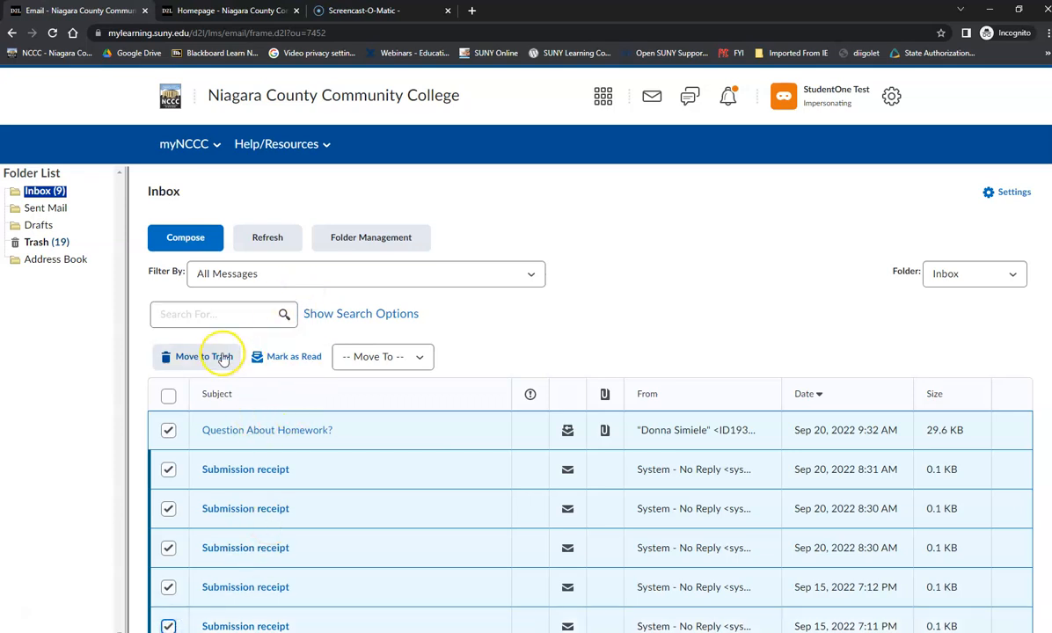
click(189, 356)
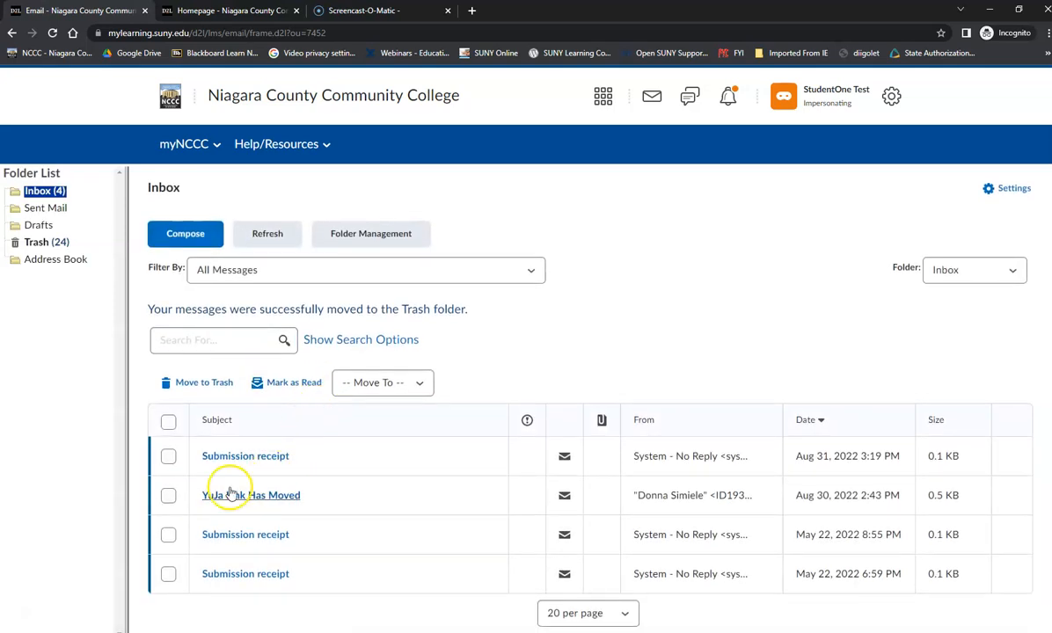
mouse_move(271, 534)
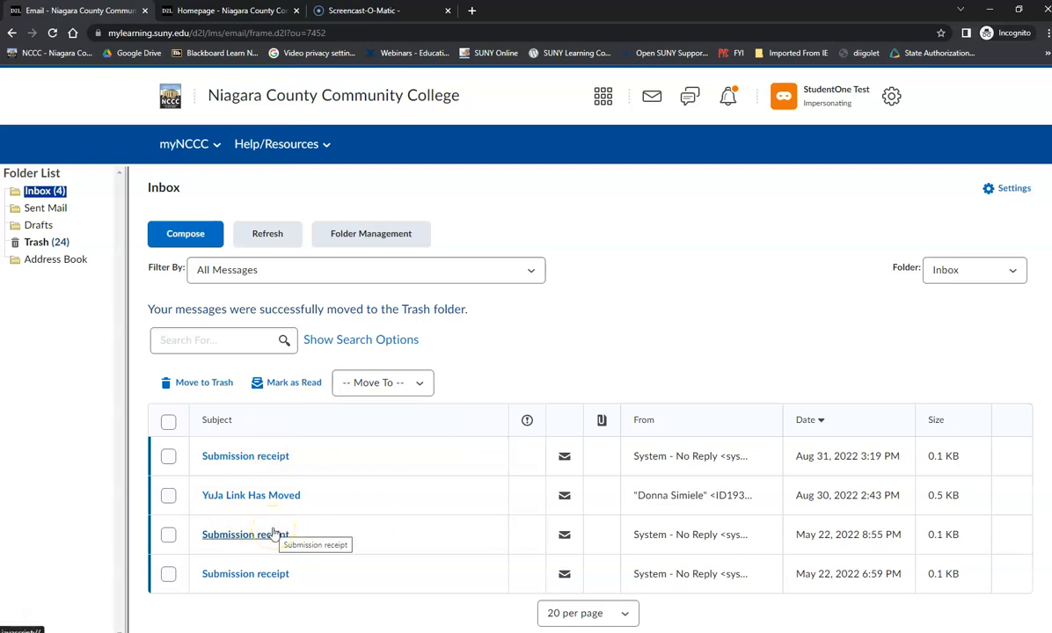
mouse_move(273, 456)
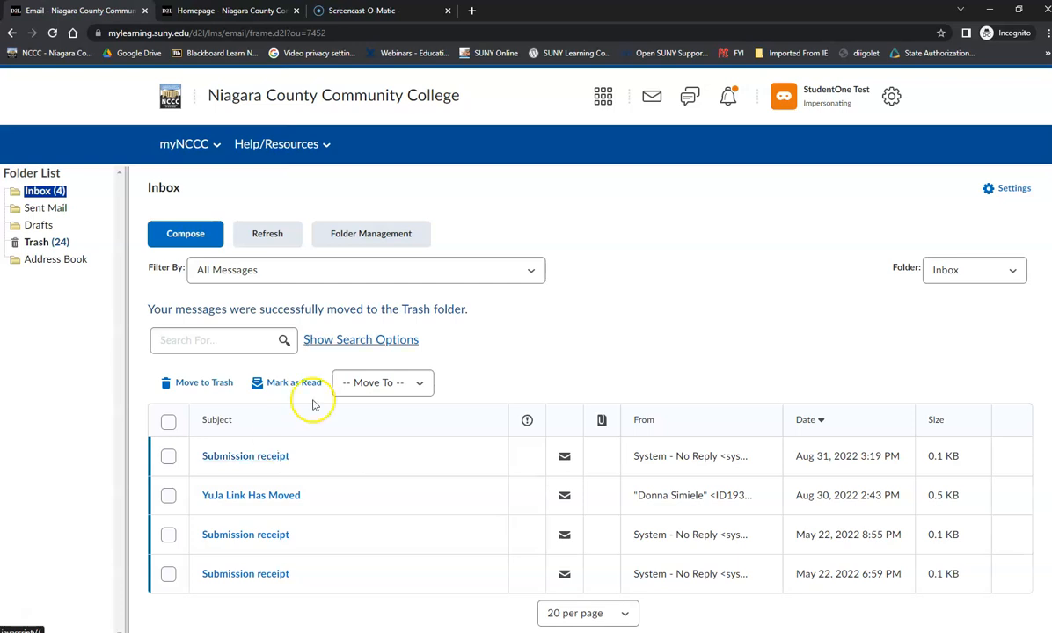
mouse_move(652, 96)
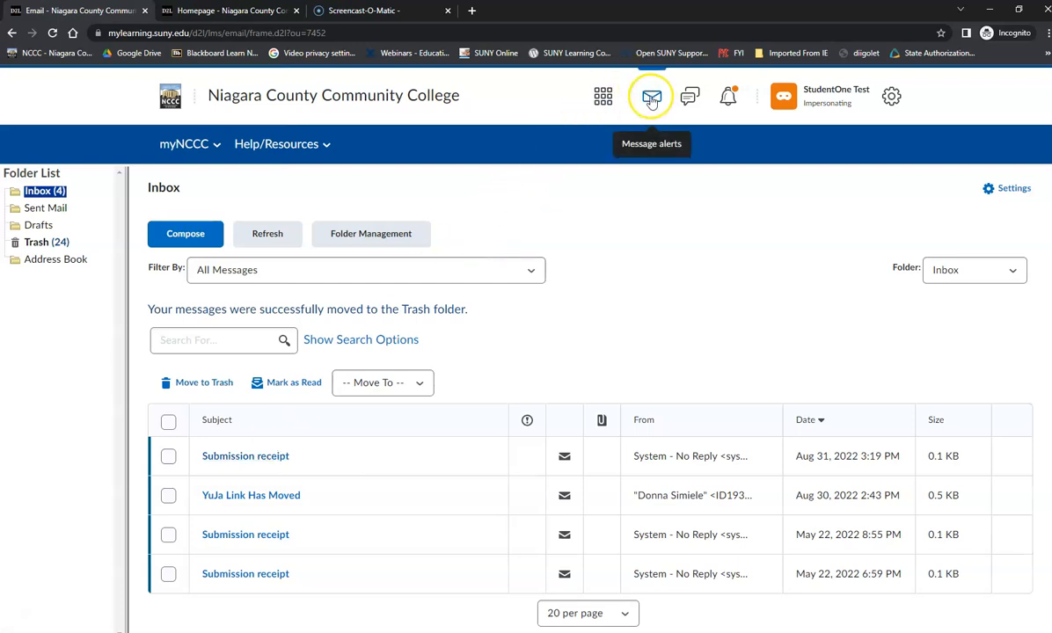
mouse_move(314, 292)
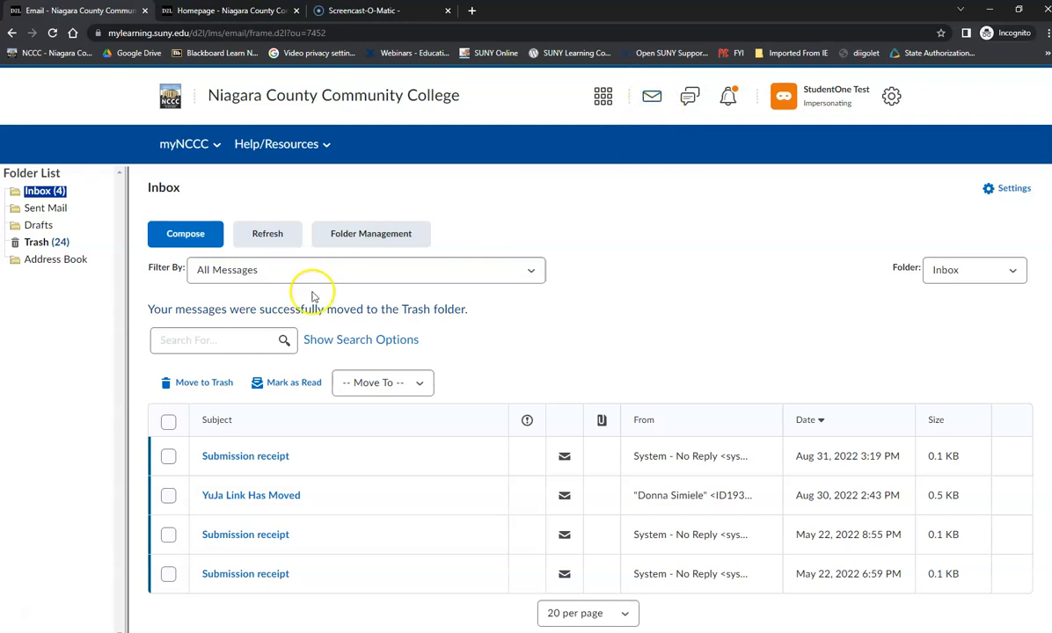
click(185, 233)
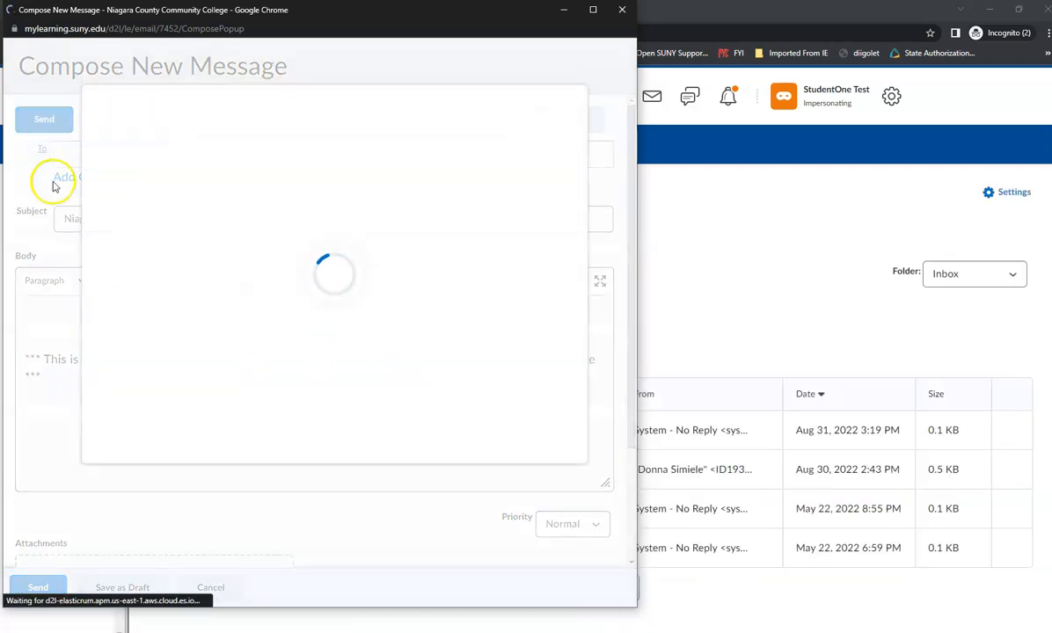
click(64, 177)
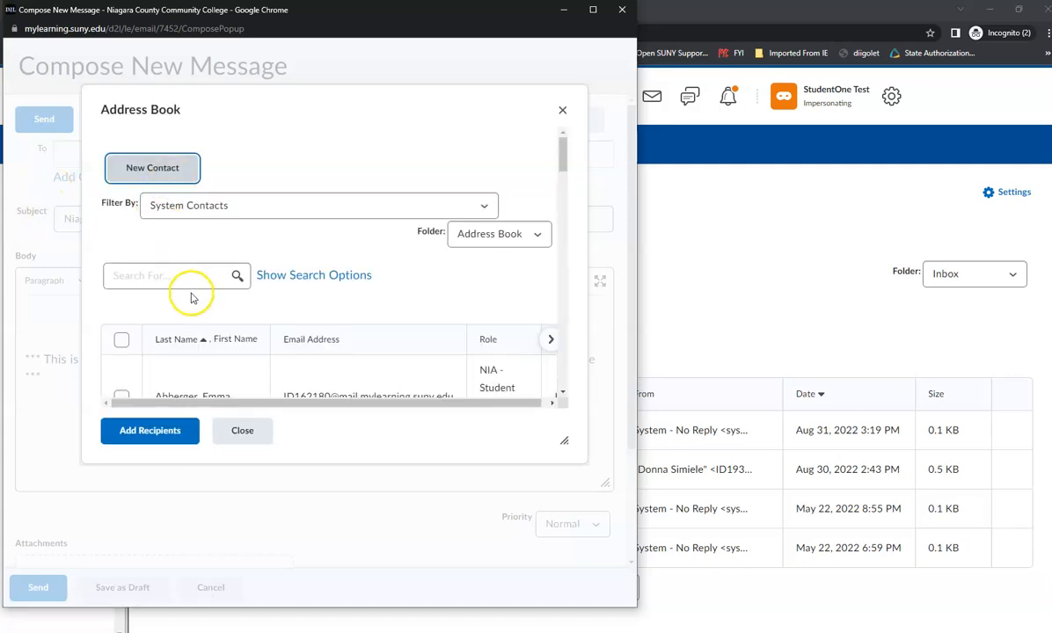
scroll(down, 3)
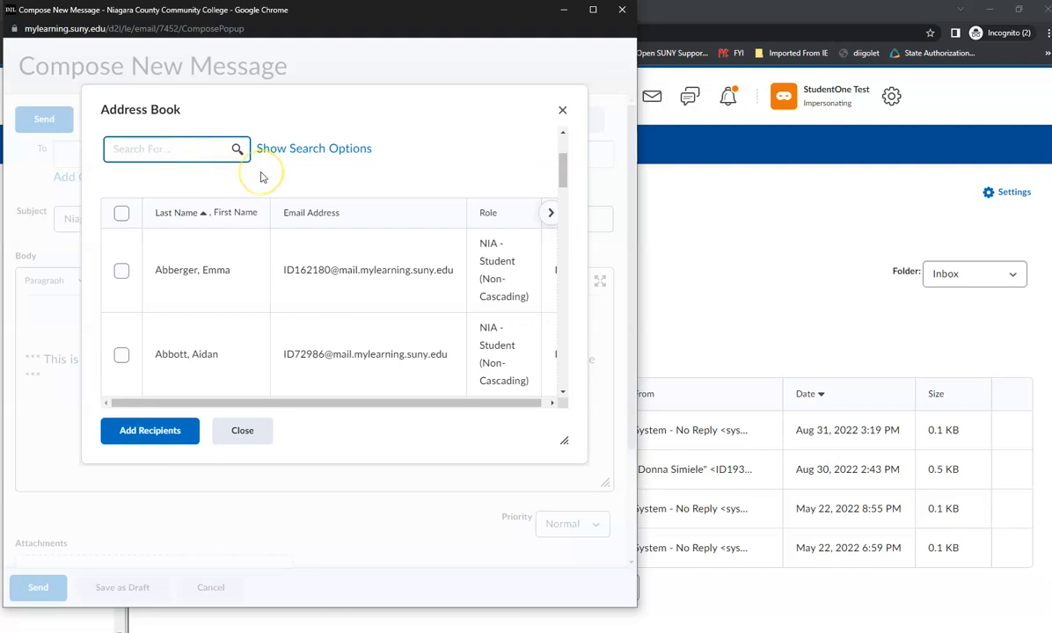
text(dubuc)
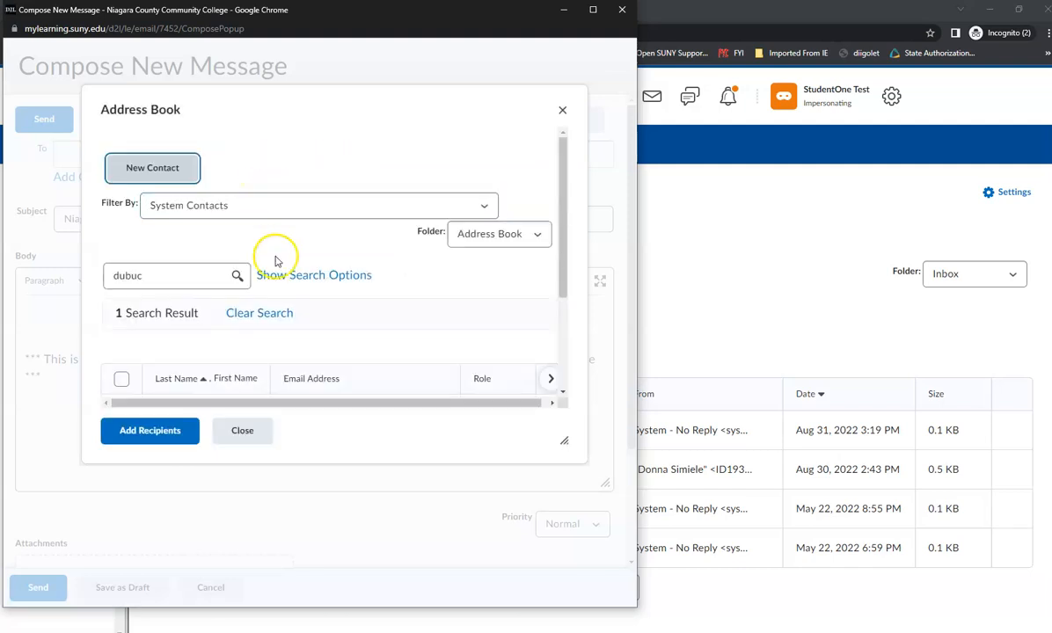
click(121, 287)
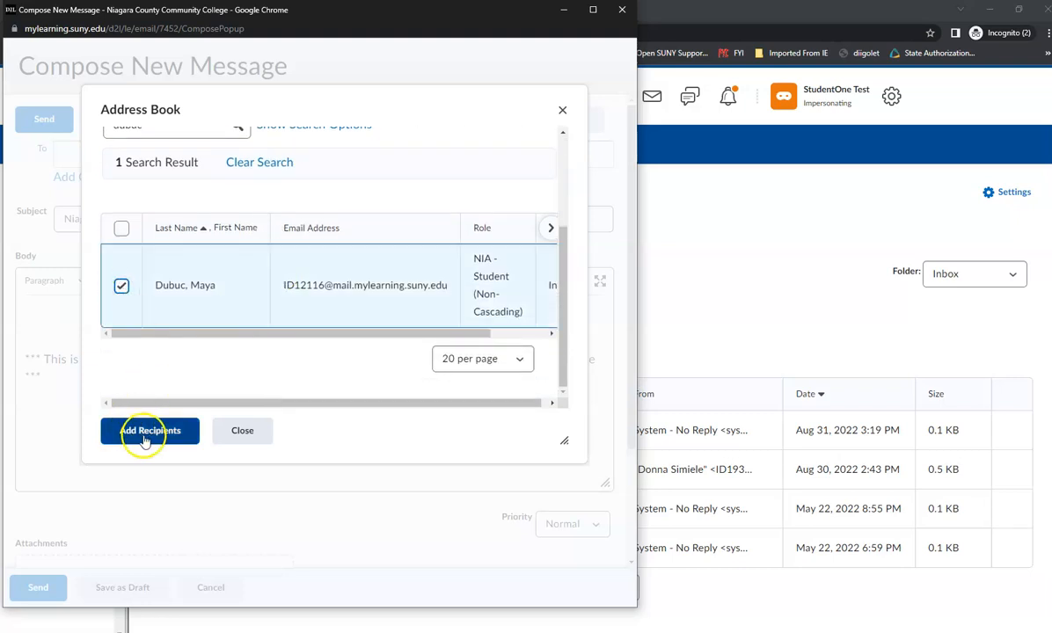
click(150, 430)
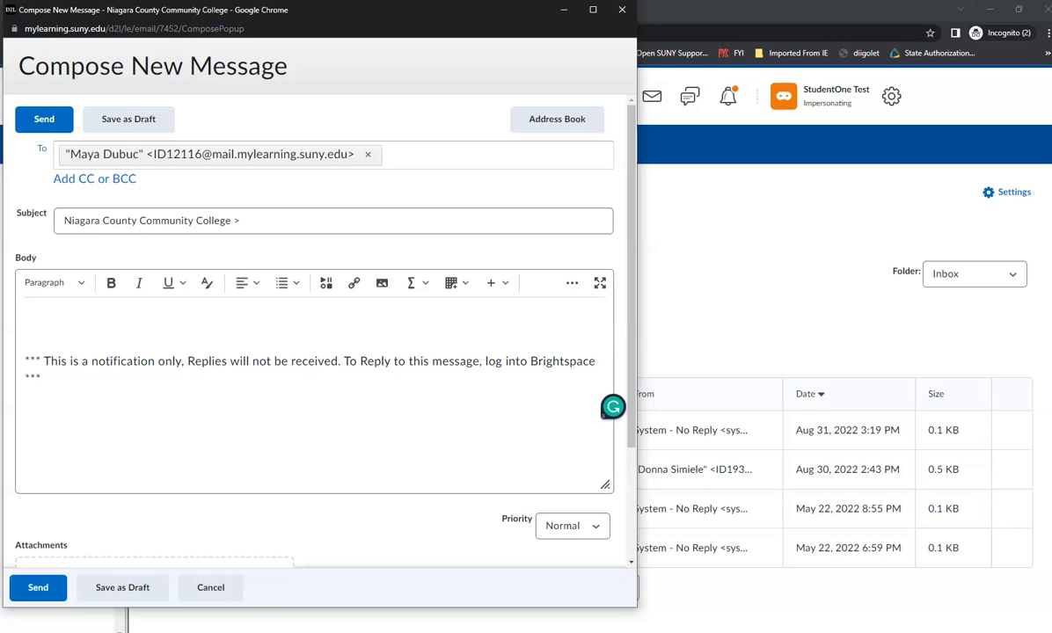
click(25, 332)
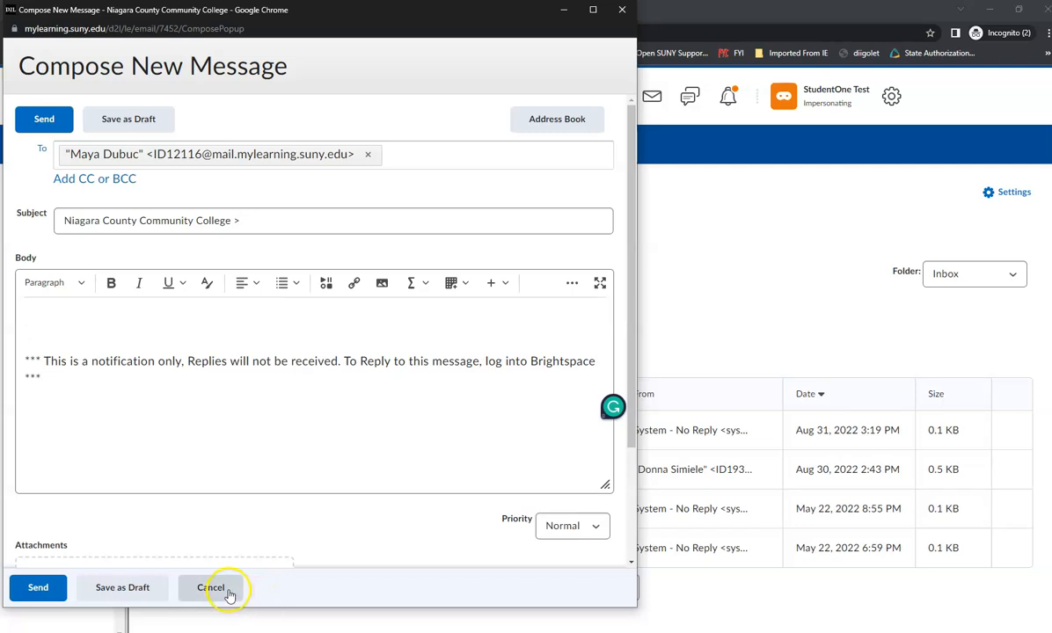
Step: Cancel the unsent message and open Simiele-CIS116 from My Courses
click(211, 588)
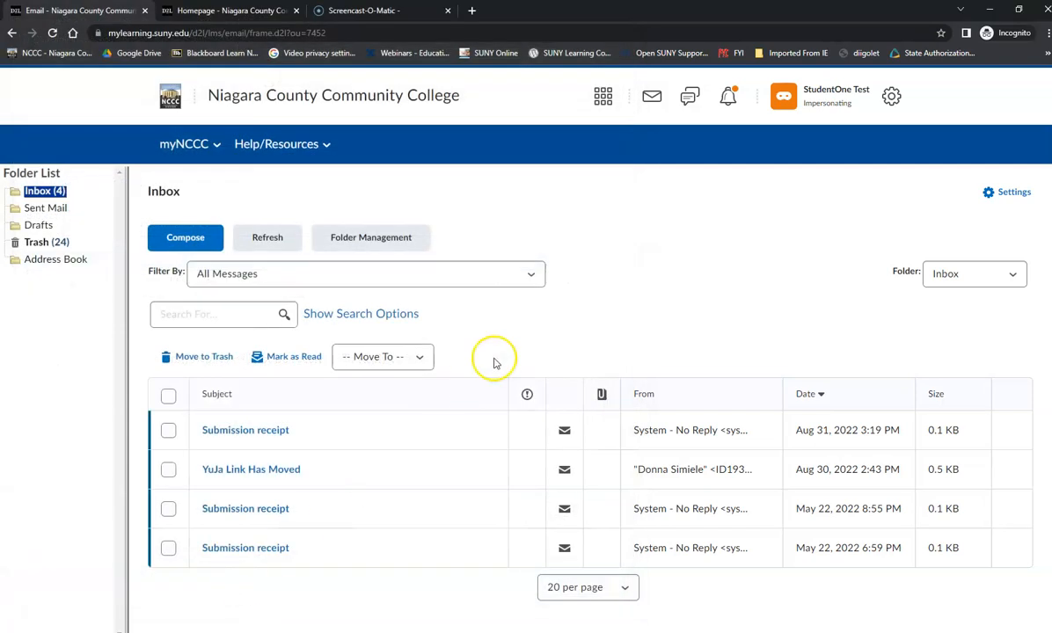
mouse_move(620, 307)
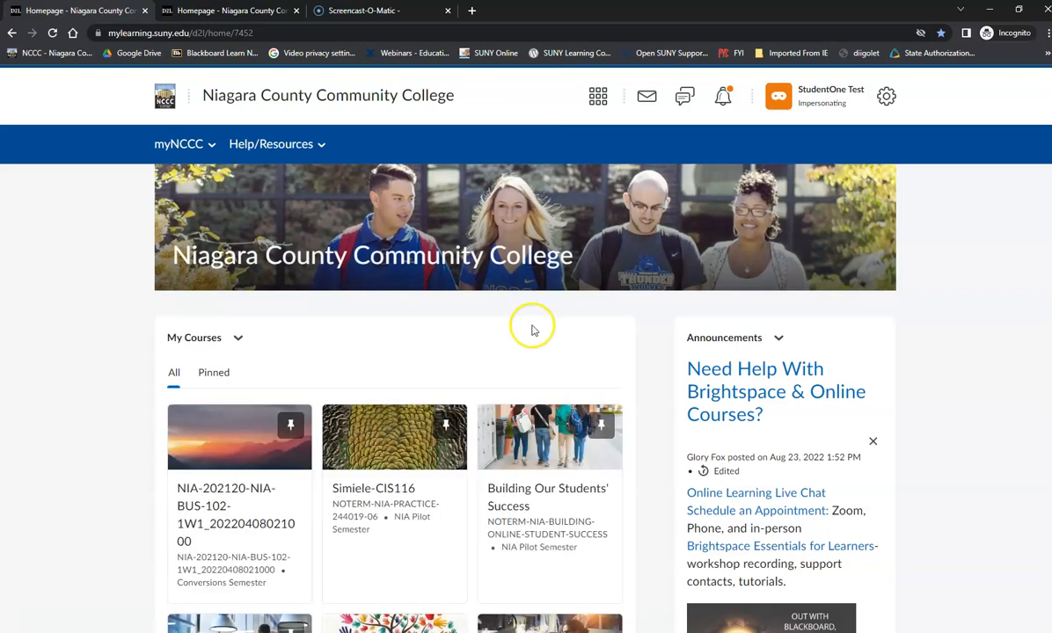
scroll(down, 3)
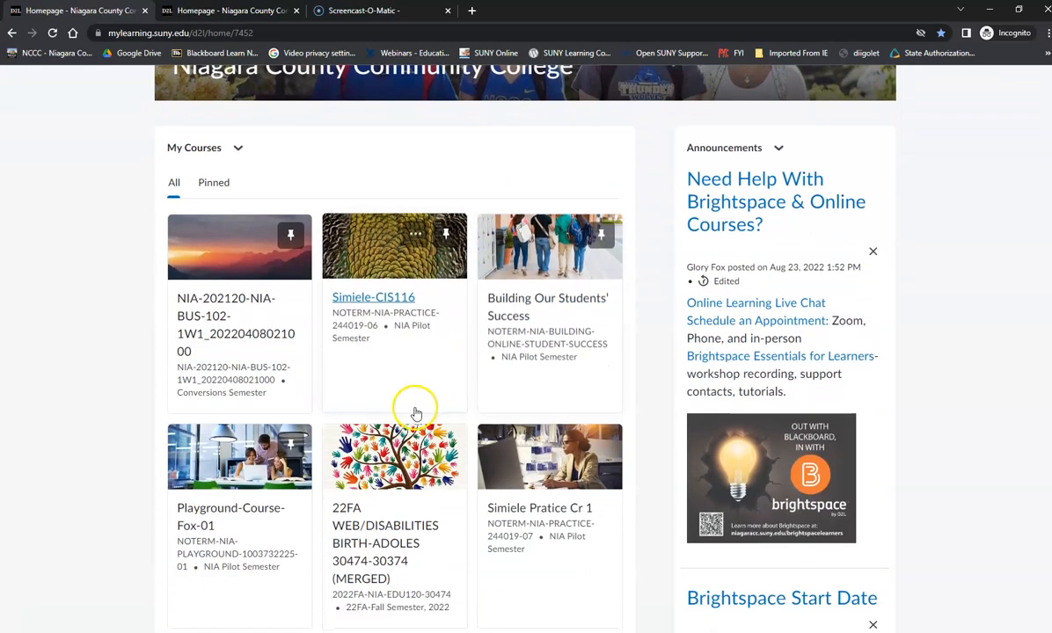
click(373, 296)
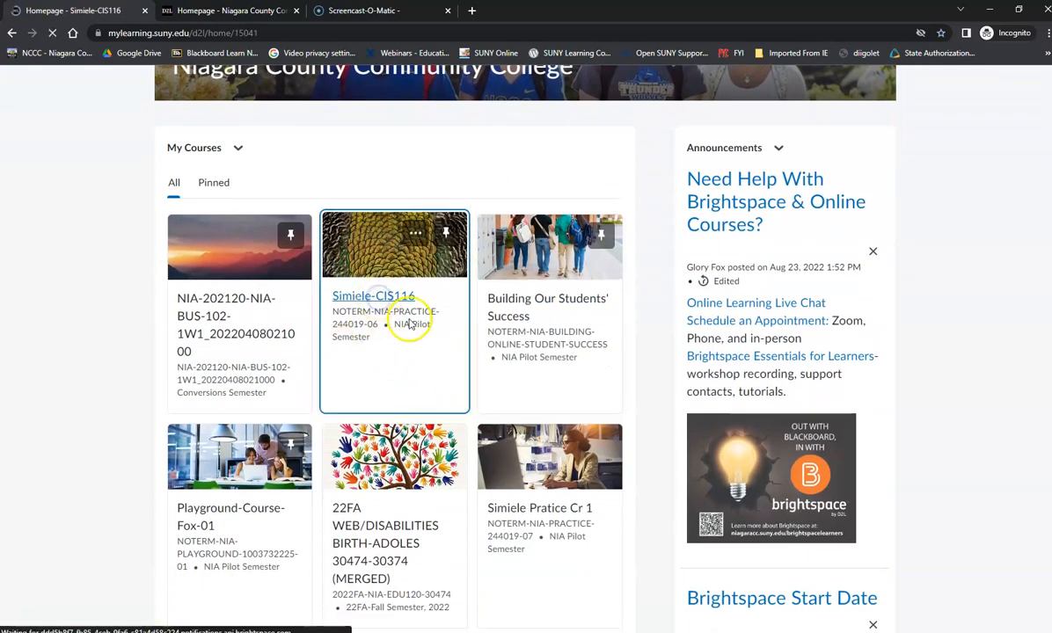
Step: Open the Simiele-CIS116 Classlist, check the one test student, and choose Email
click(373, 296)
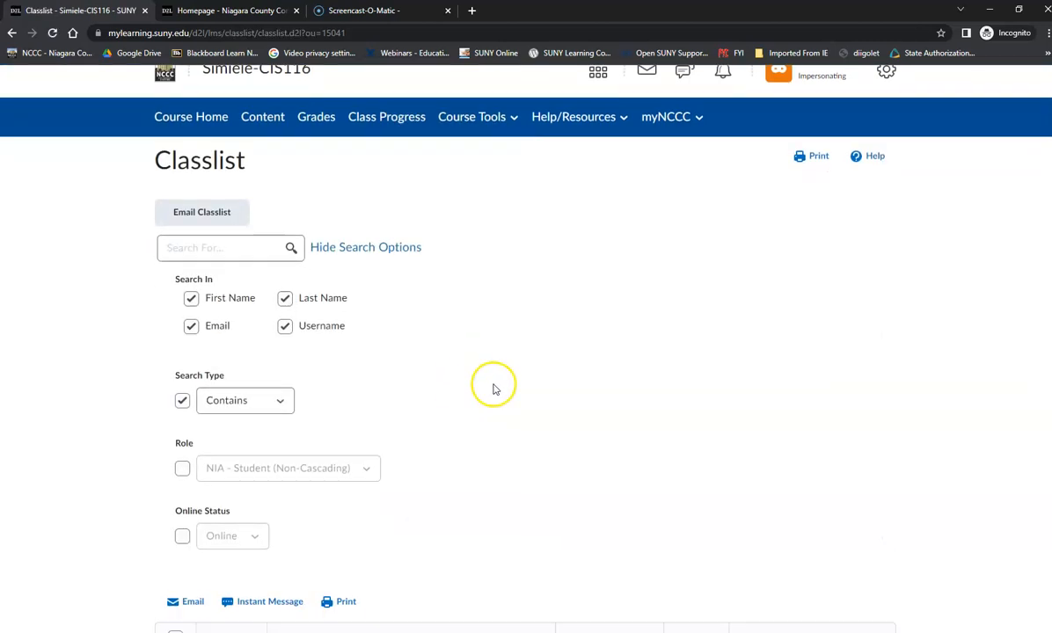
scroll(down, 3)
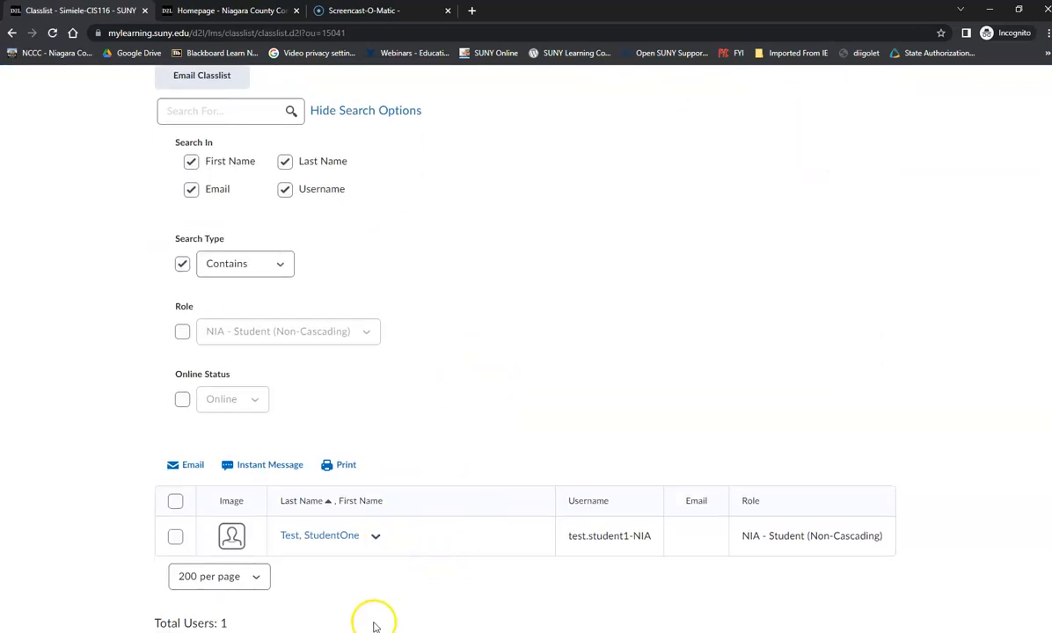
mouse_move(387, 568)
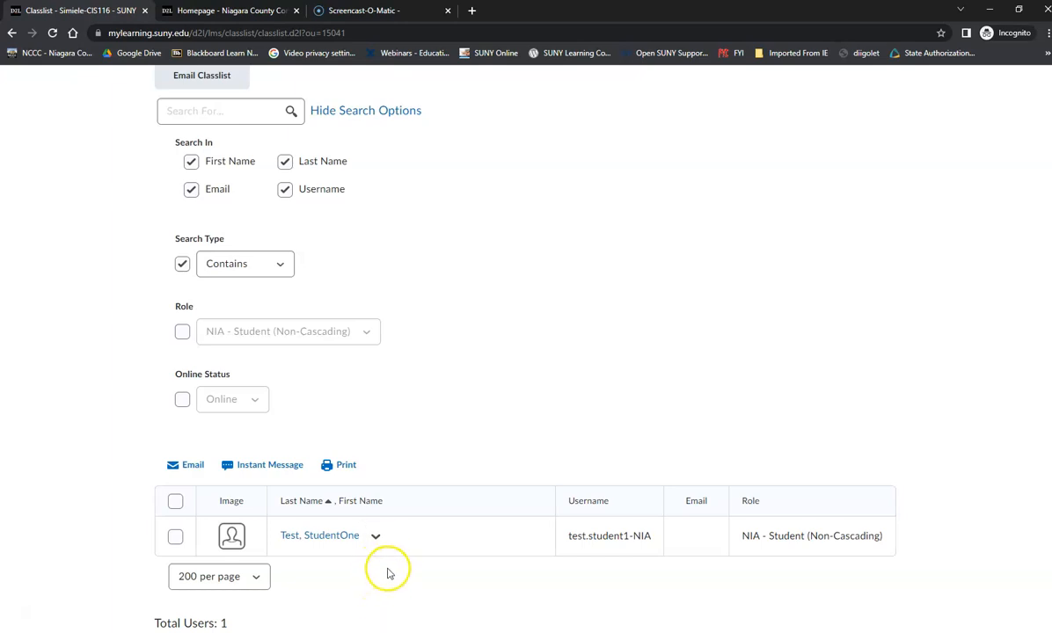
mouse_move(633, 538)
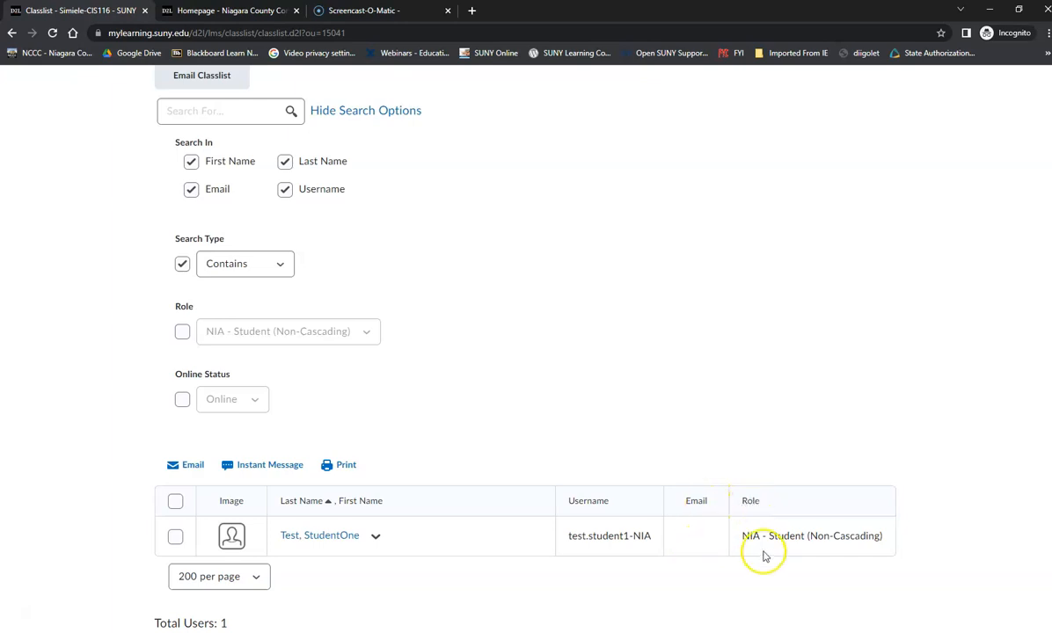
mouse_move(730, 535)
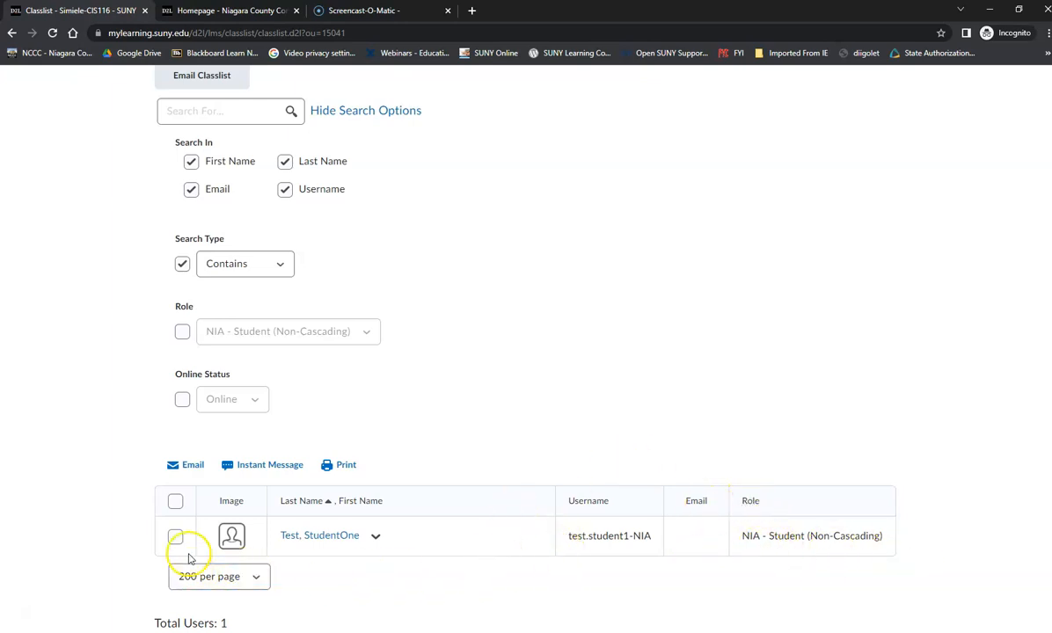
click(175, 535)
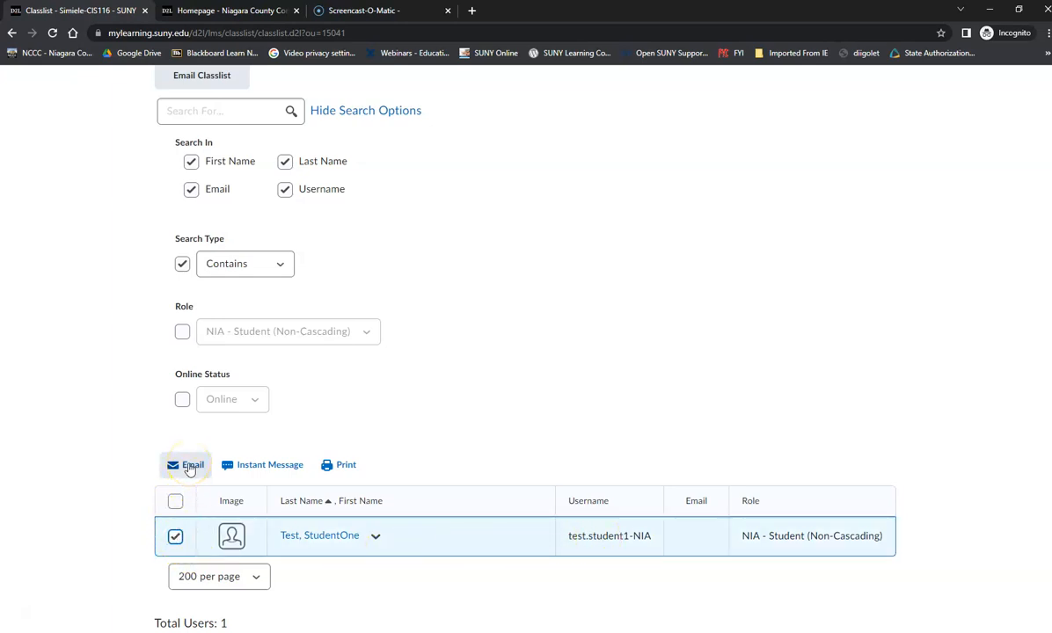
click(185, 464)
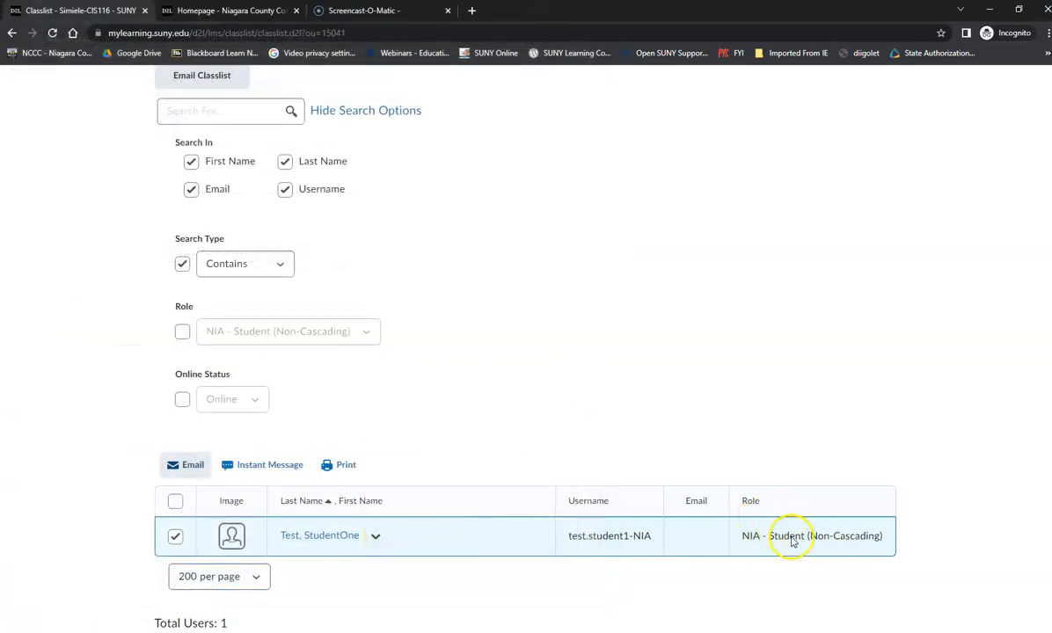
mouse_move(809, 541)
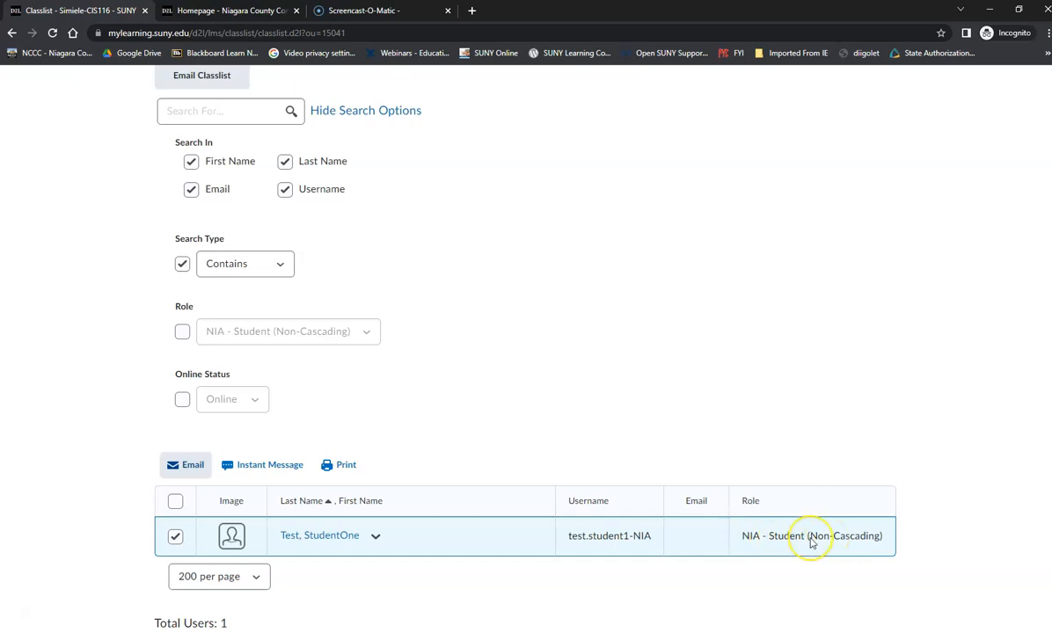